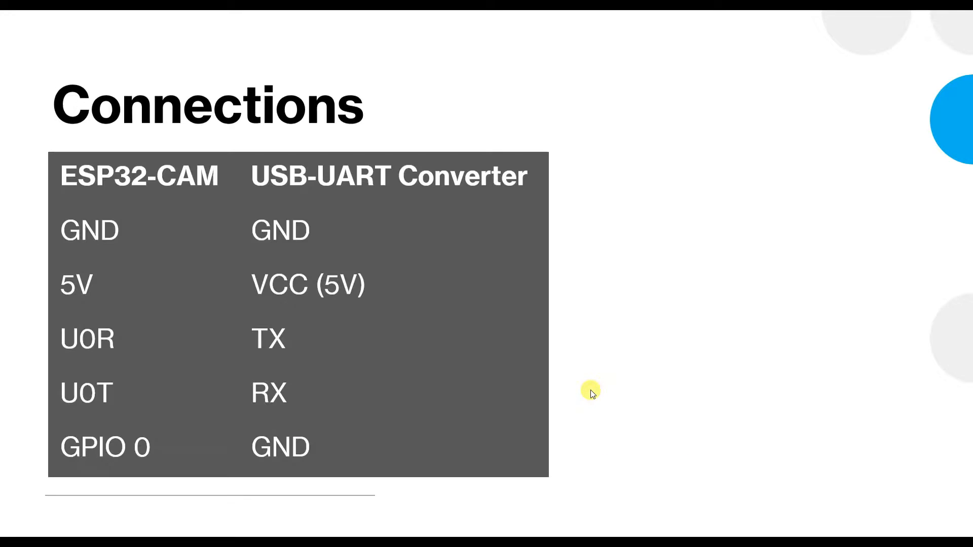
mouse_move(297, 232)
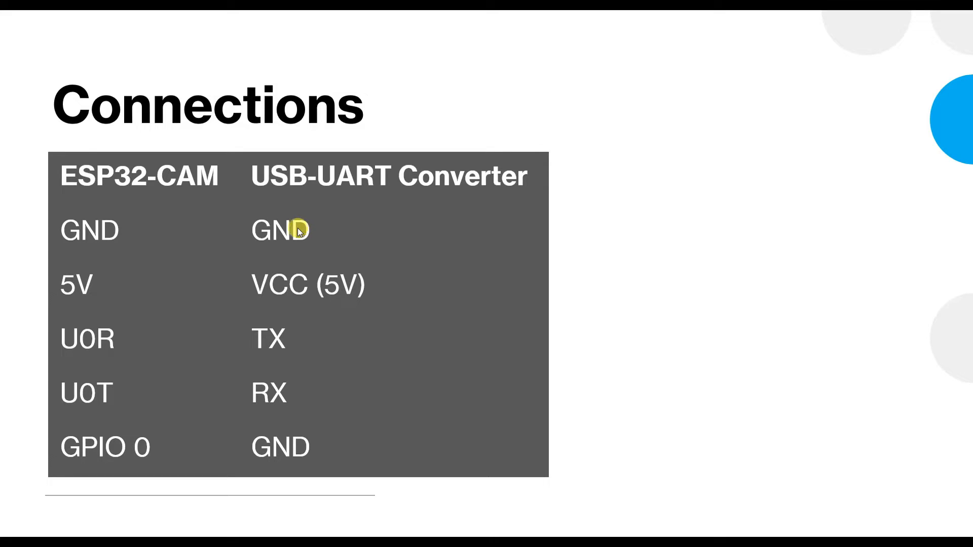
mouse_move(269, 392)
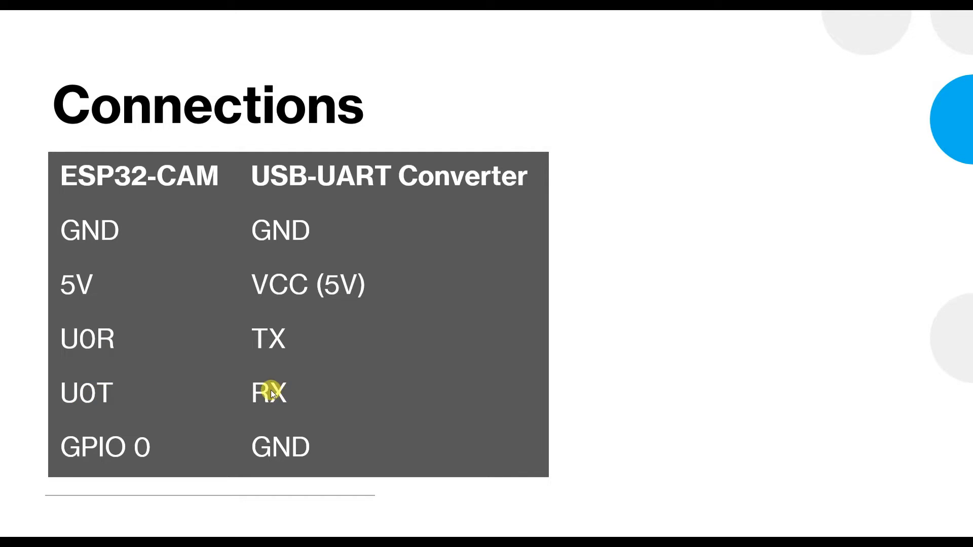
mouse_move(490, 325)
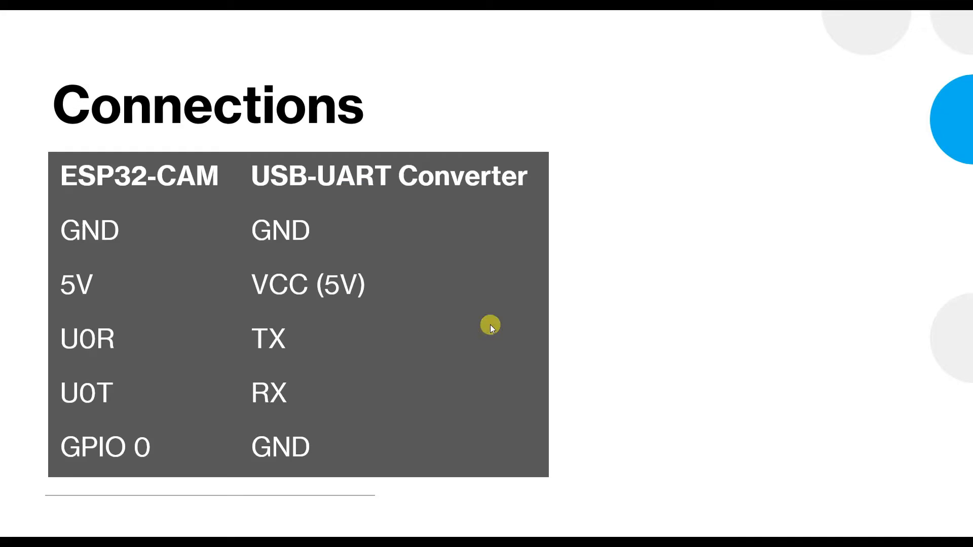
Review the wiring slides, then check the ESP32 package URL in Preferences' Additional Boards Manager URLs without changing it
key("Right")
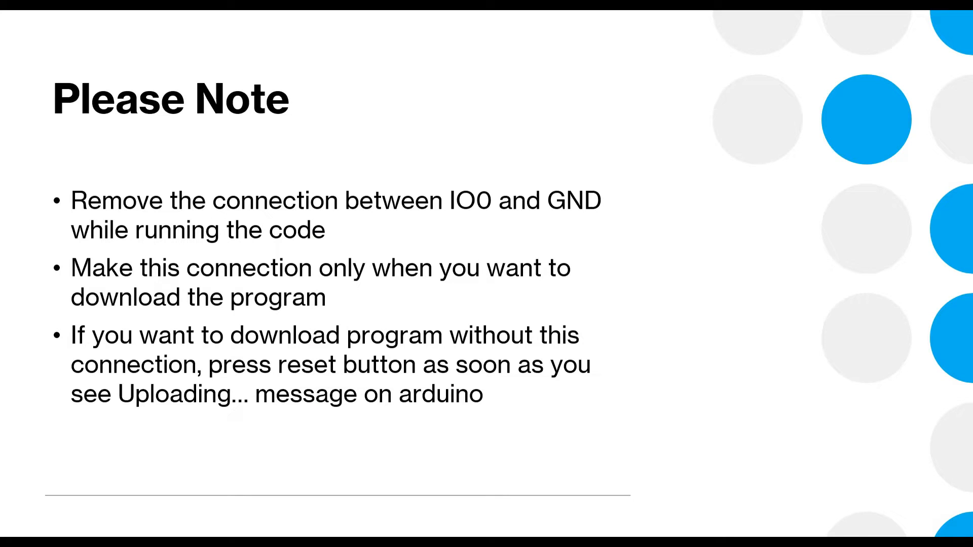
key("Right")
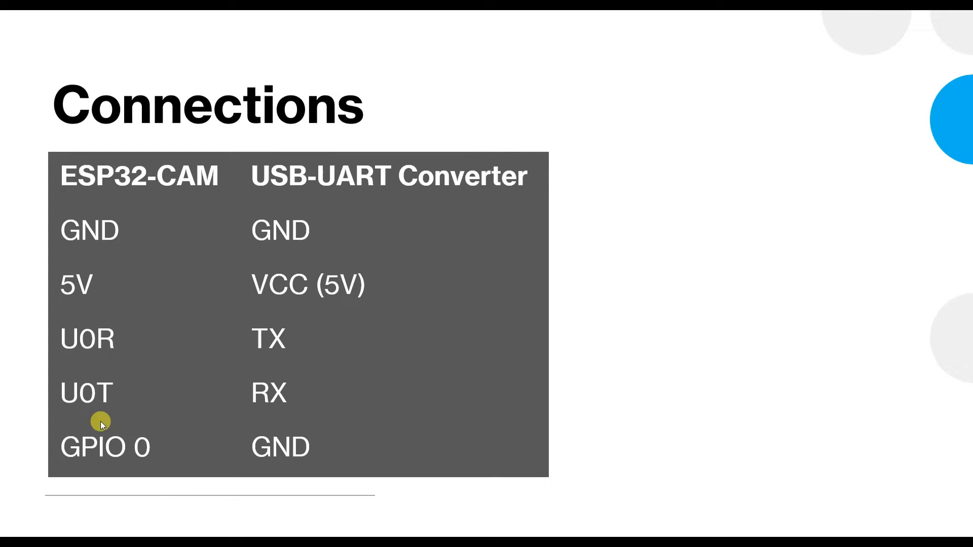
mouse_move(256, 476)
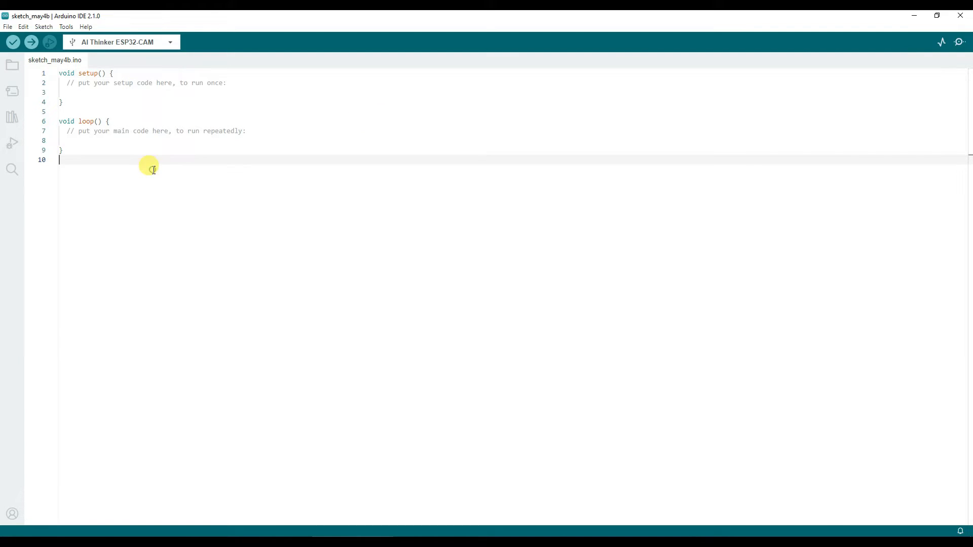
mouse_move(12, 93)
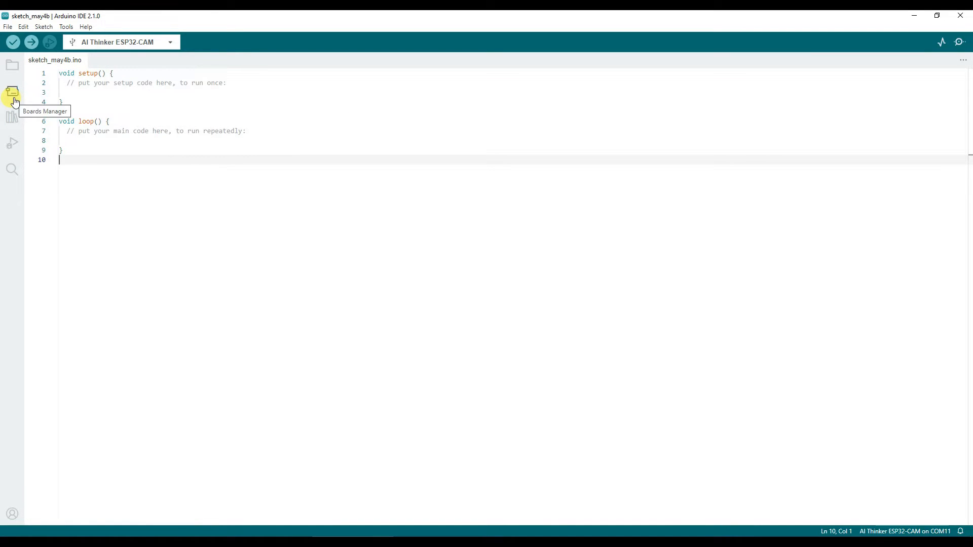
mouse_move(12, 145)
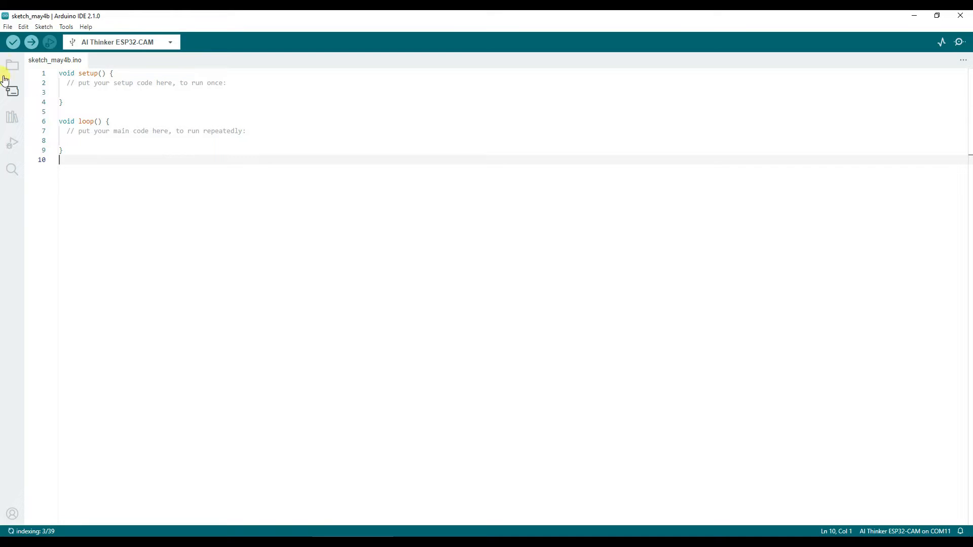
left_click(7, 26)
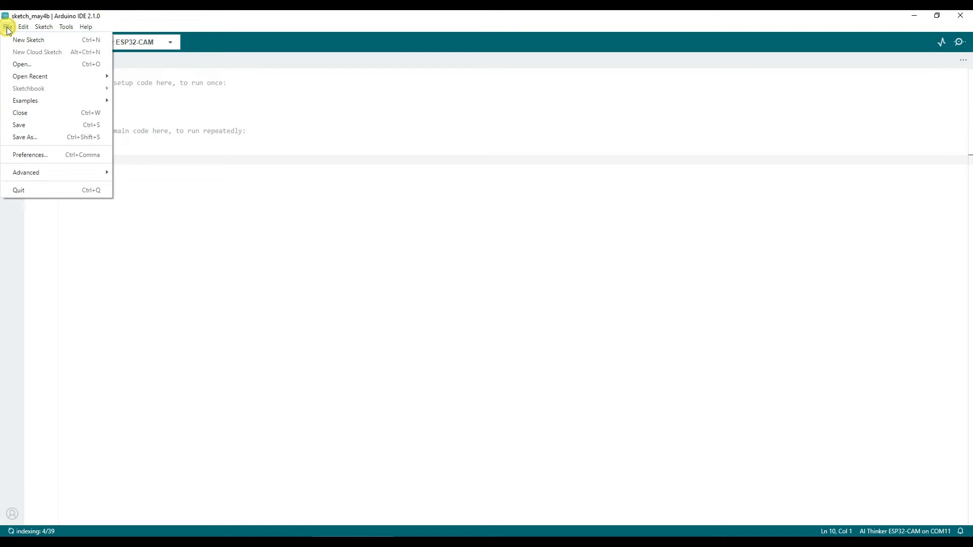
mouse_move(29, 154)
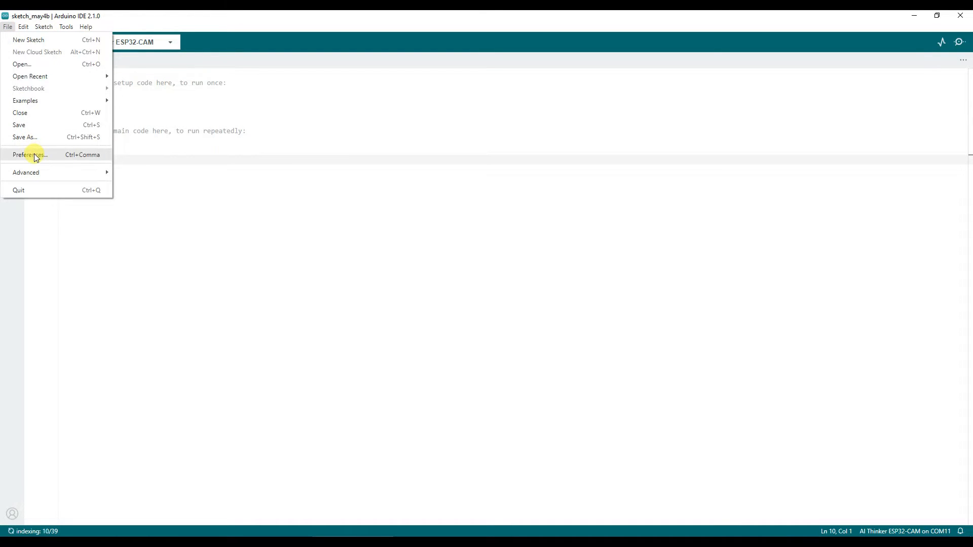
left_click(29, 154)
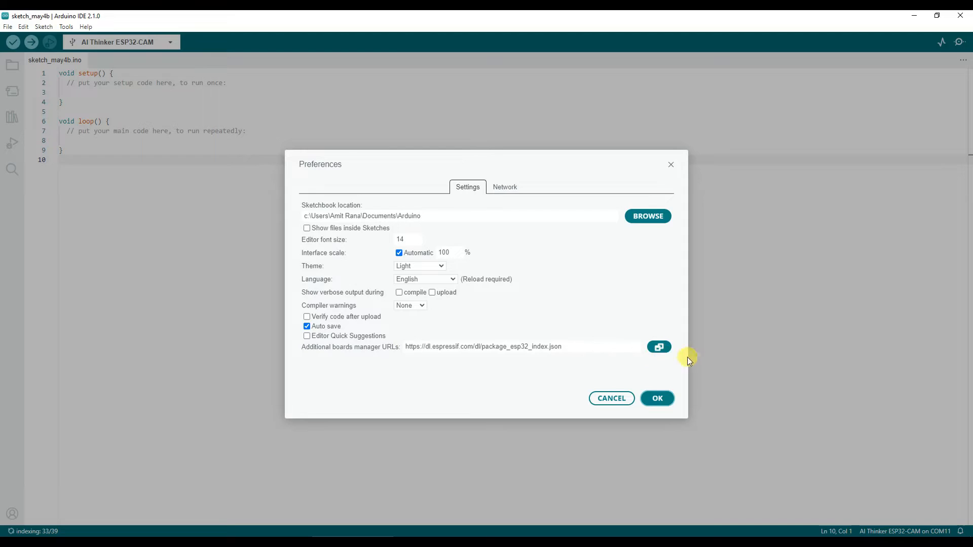
left_click(657, 347)
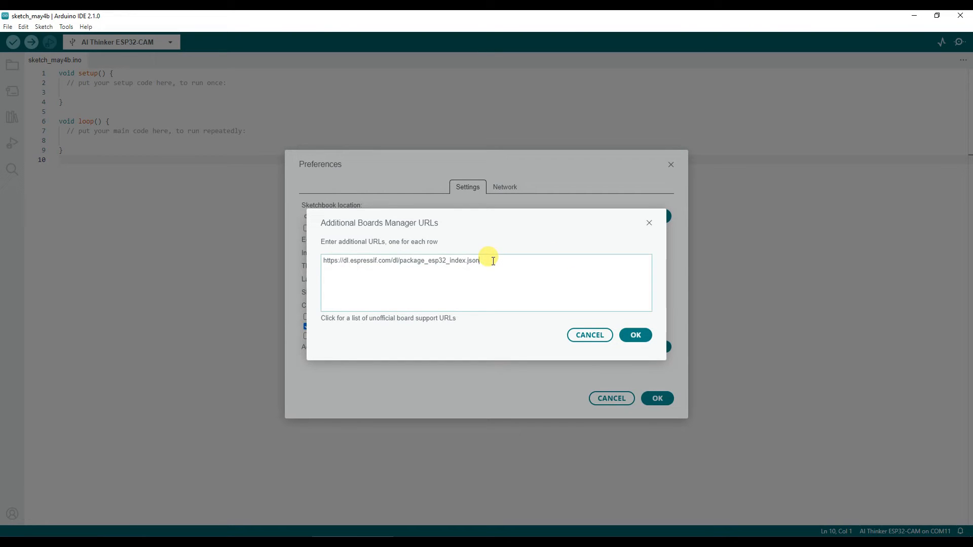
triple_click(403, 260)
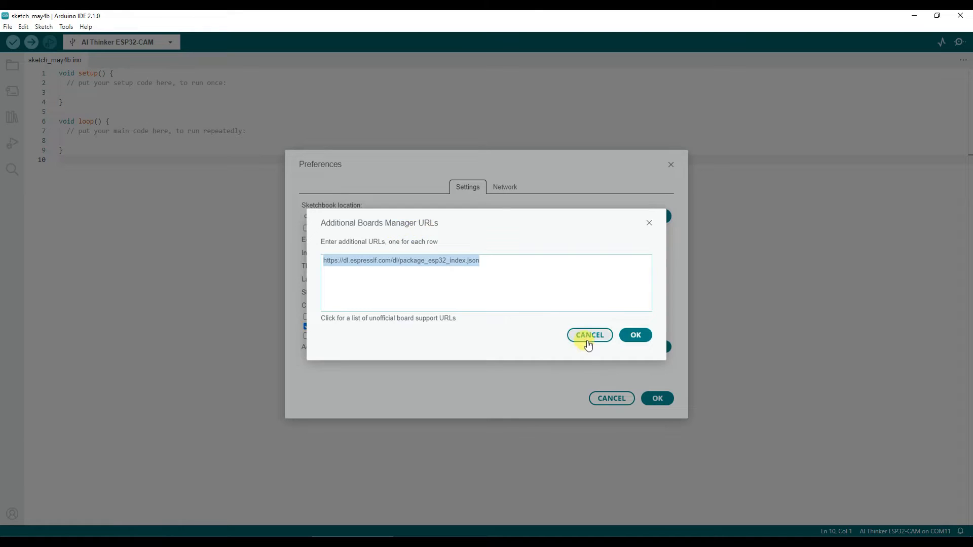
left_click(588, 336)
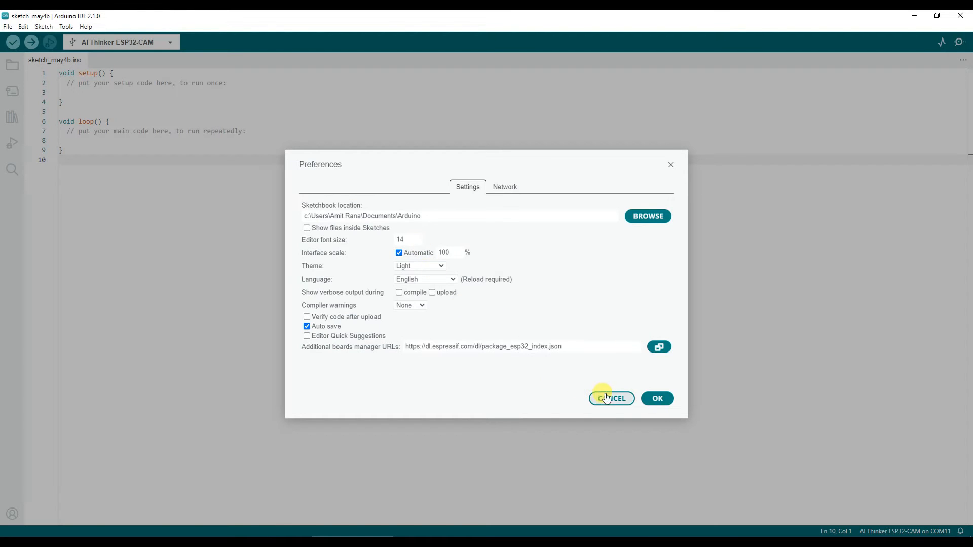
left_click(610, 397)
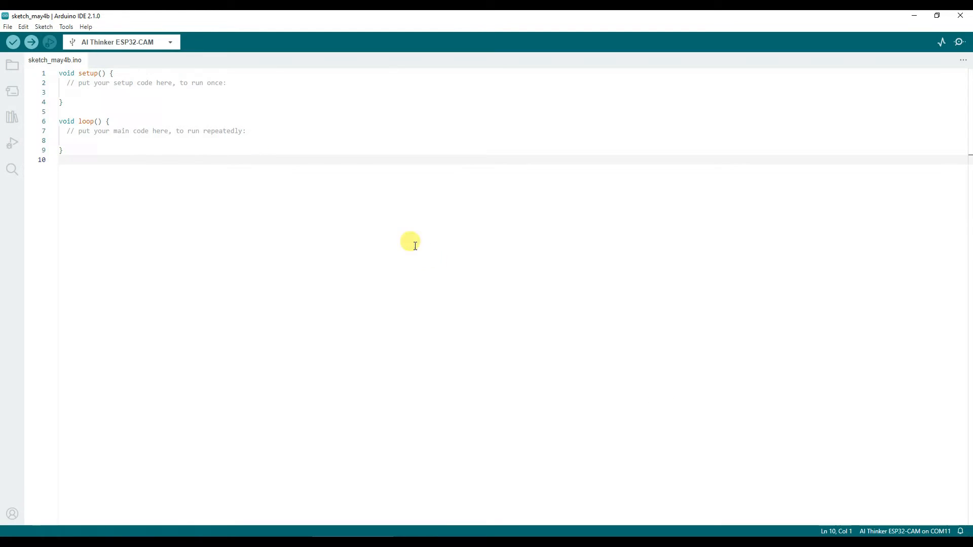
Search the Boards Manager for 'es' to locate the esp32 1.0.6 package
left_click(44, 26)
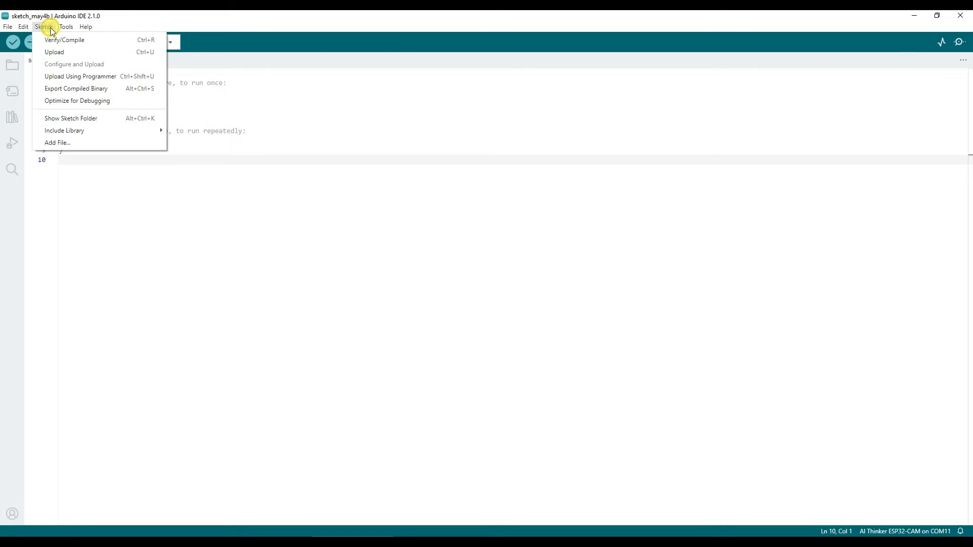
left_click(65, 26)
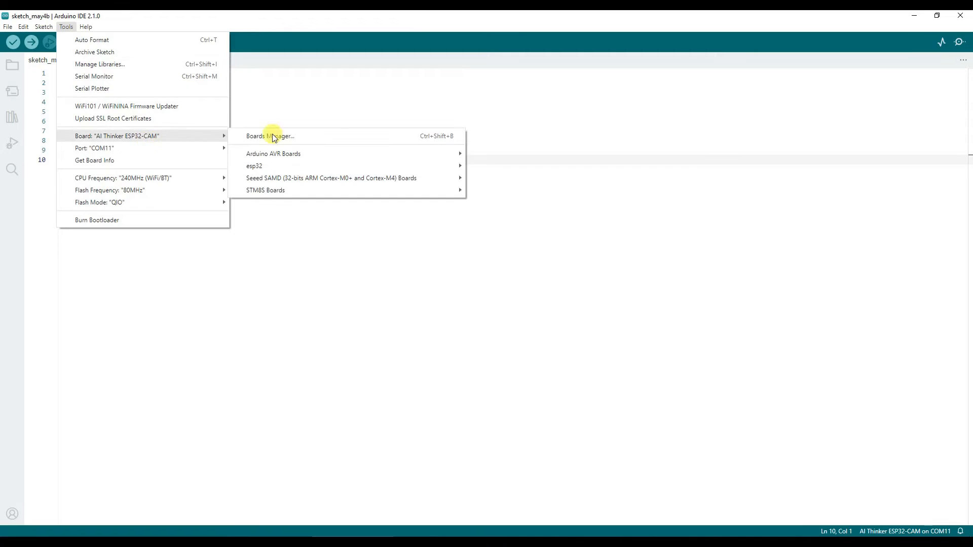
left_click(269, 136)
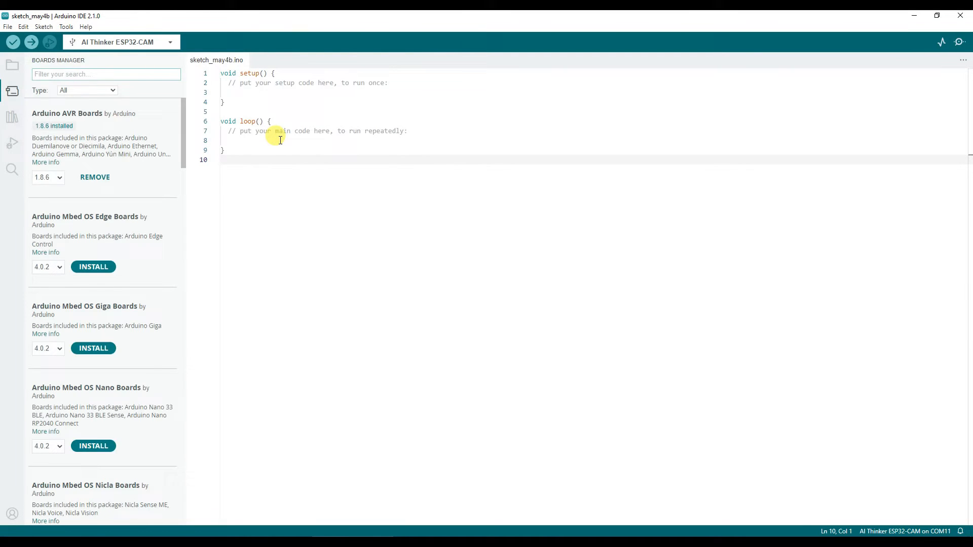
type("esp32")
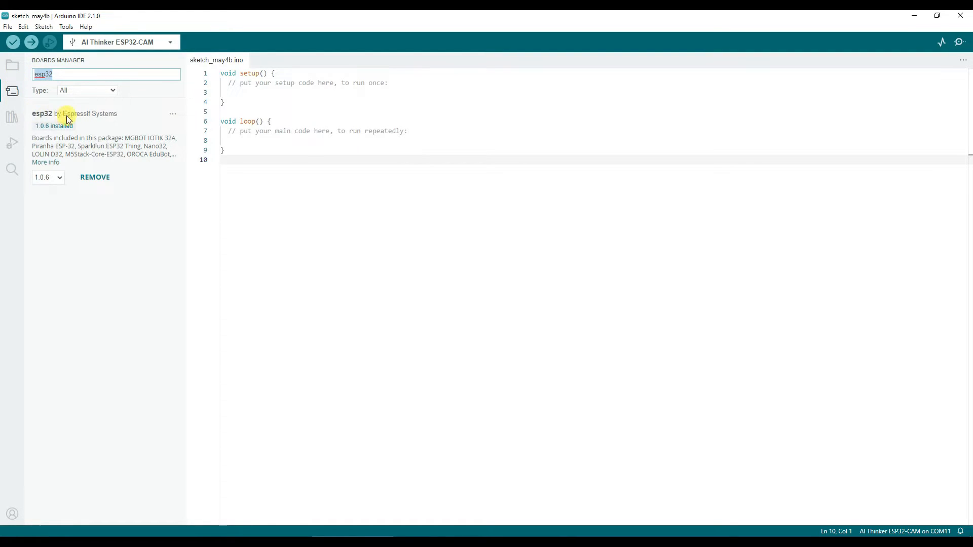
mouse_move(110, 122)
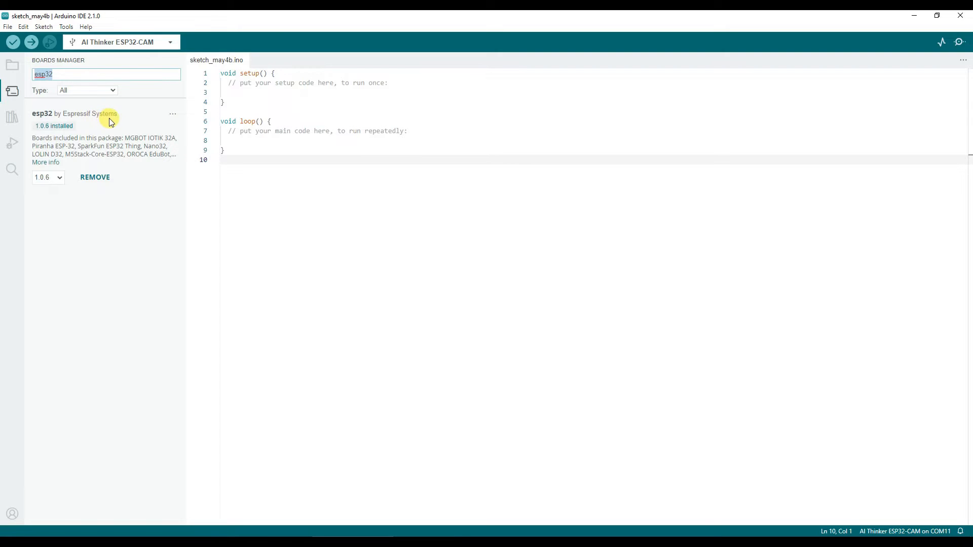
mouse_move(87, 114)
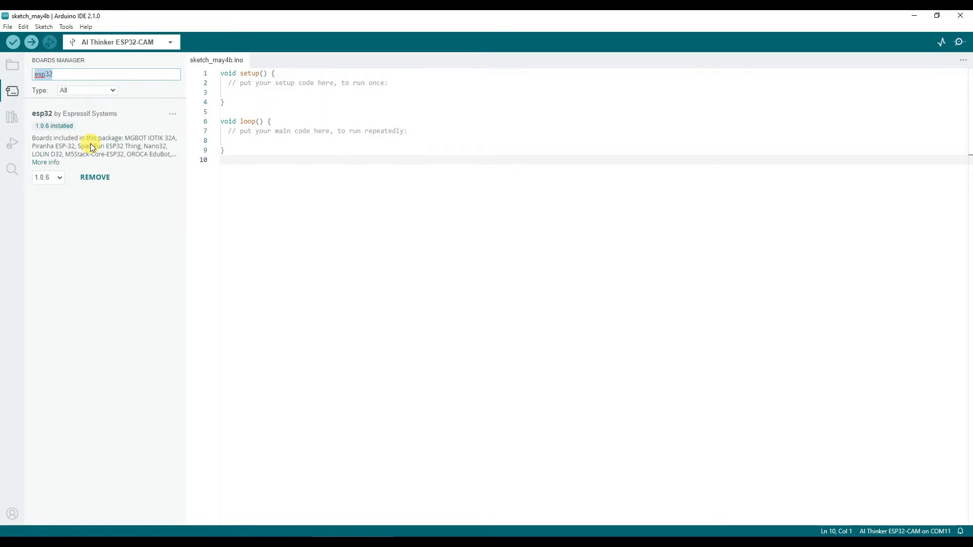
mouse_move(138, 138)
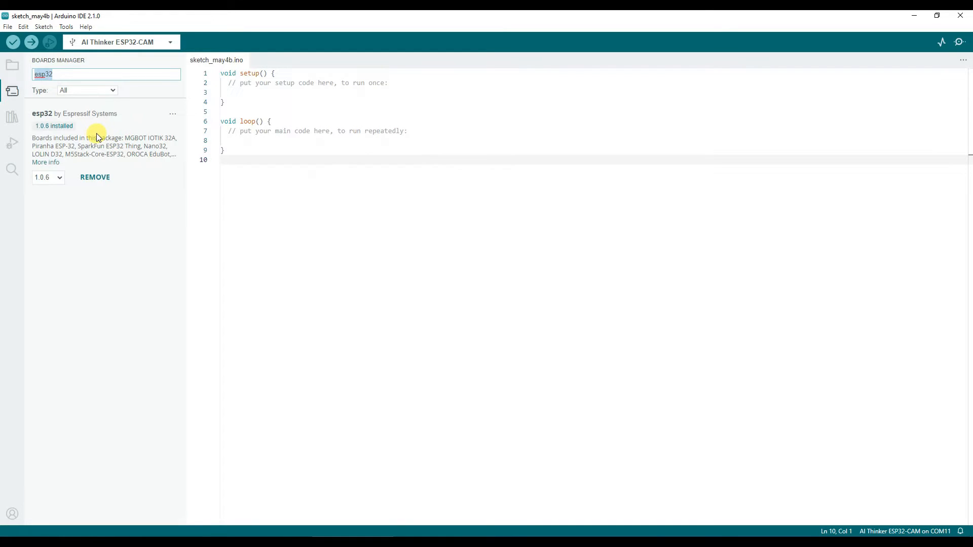
mouse_move(96, 144)
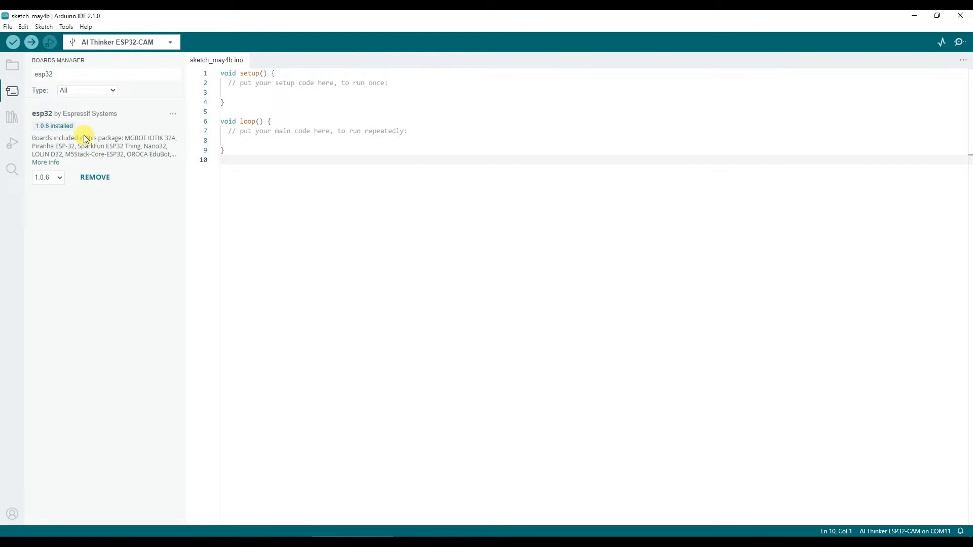
mouse_move(81, 142)
type("s")
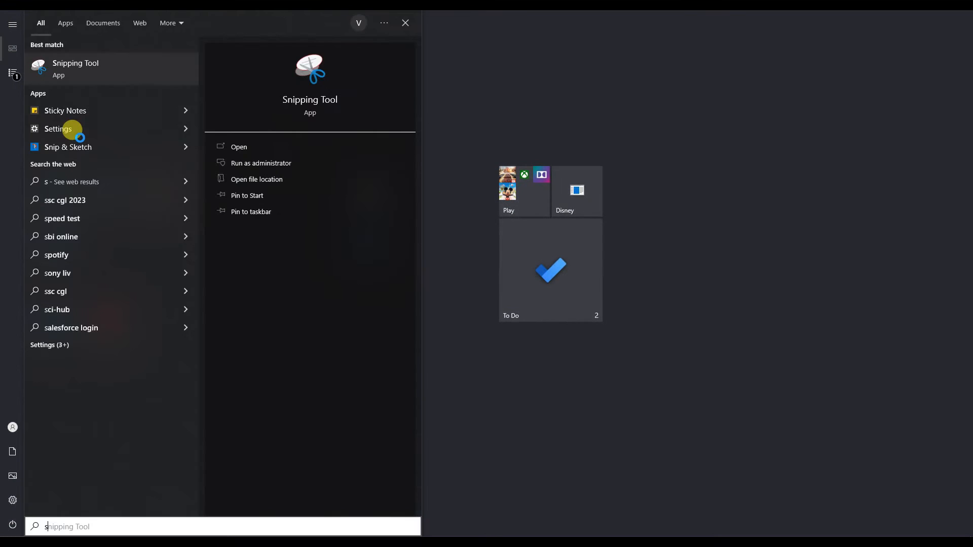
Launch Device Manager from a Start search for 'device' and maximize it
type("device")
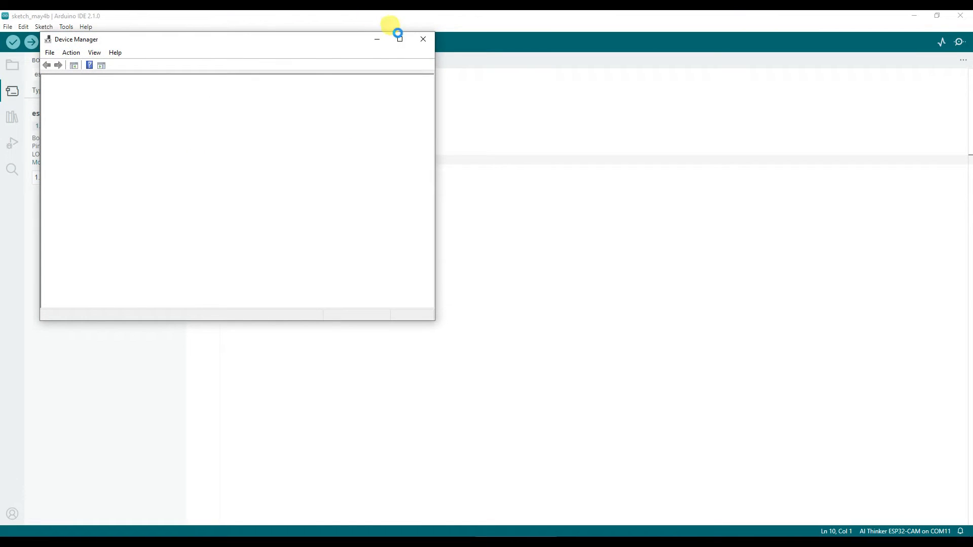
left_click(399, 40)
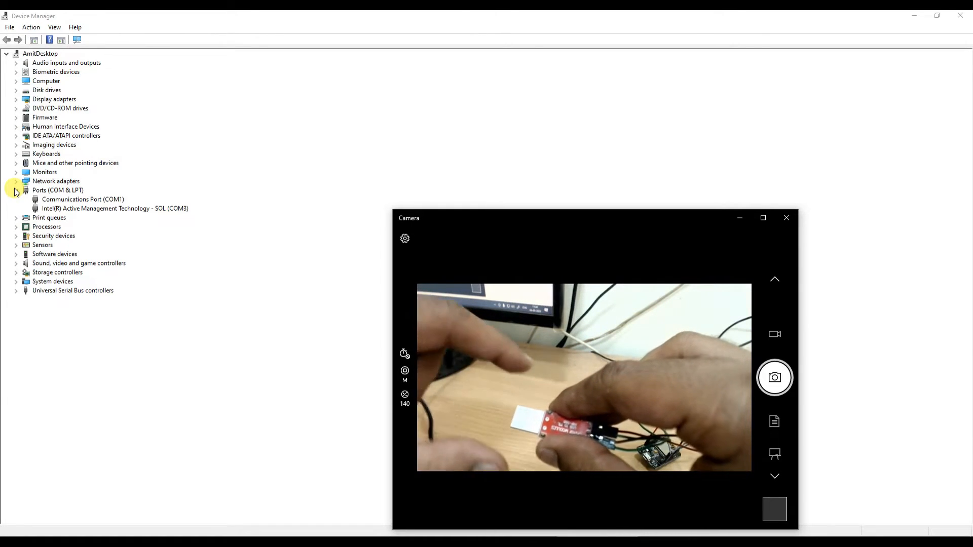
Refresh Ports (COM & LPT) and bring up options for Silicon Labs CP210x USB to UART Bridge (COM11)
left_click(15, 189)
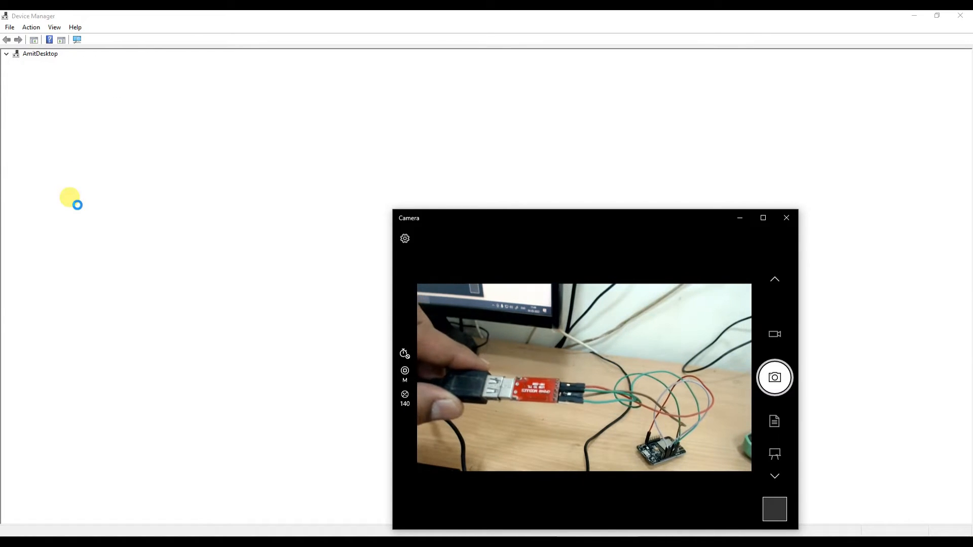
left_click(6, 54)
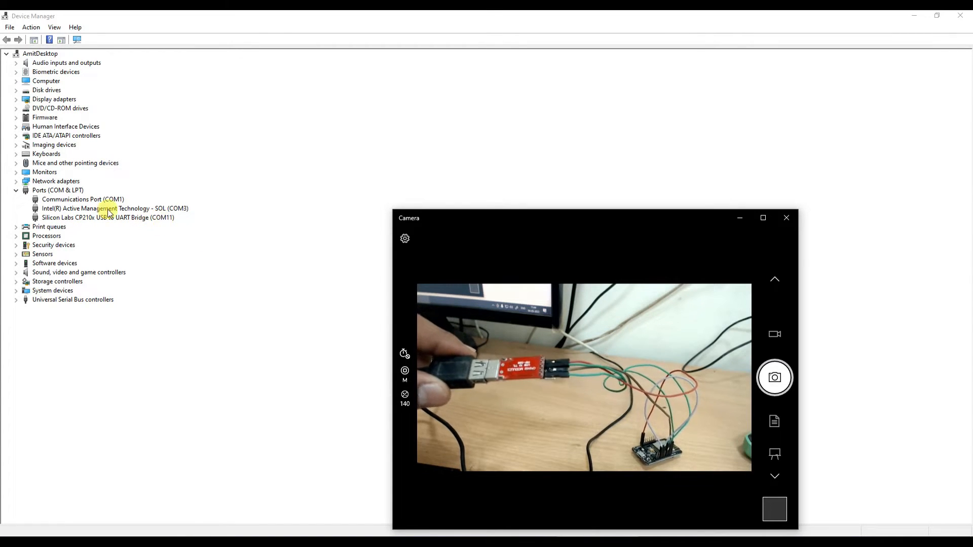
right_click(108, 216)
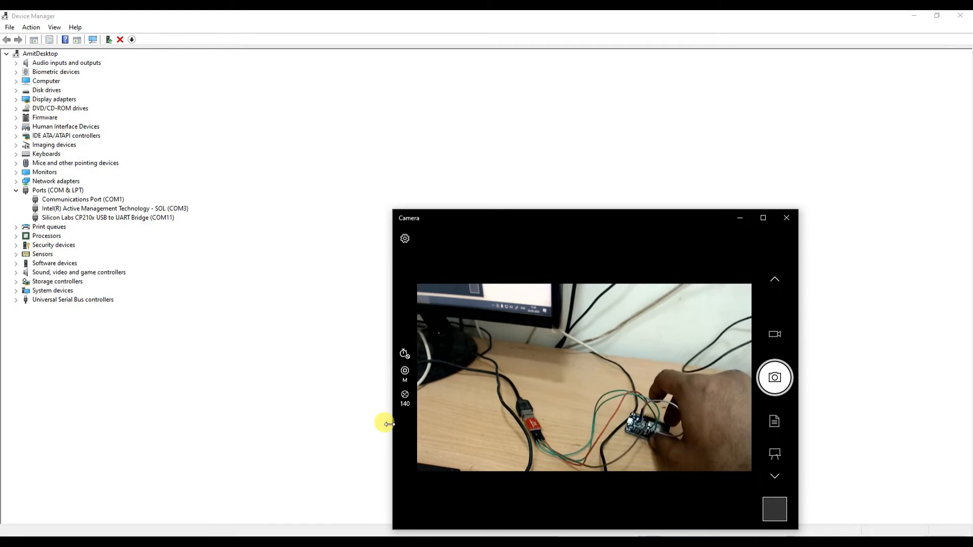
mouse_move(294, 434)
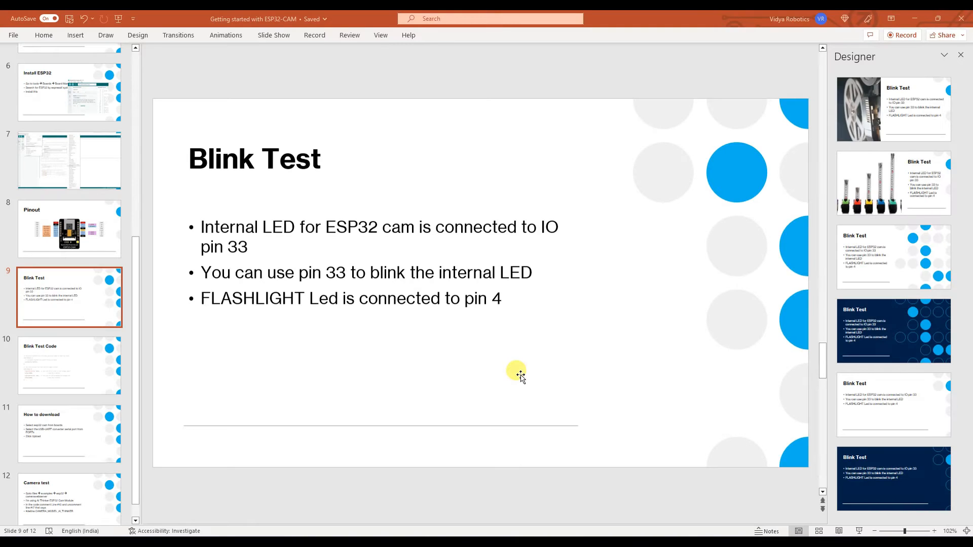
Review the Pinout, Blink Test, Schematic and Connections slides, noting the internal LED on pin 33
left_click(69, 228)
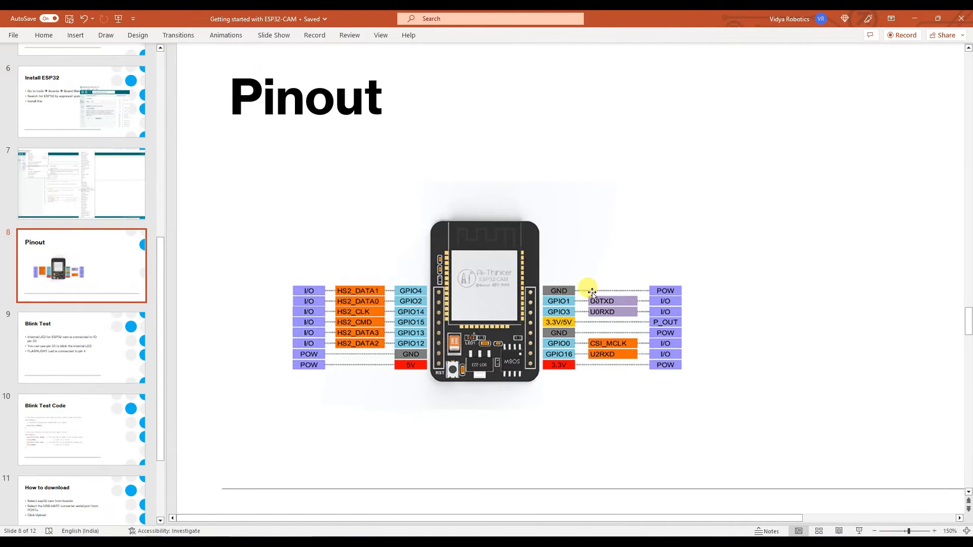
mouse_move(65, 326)
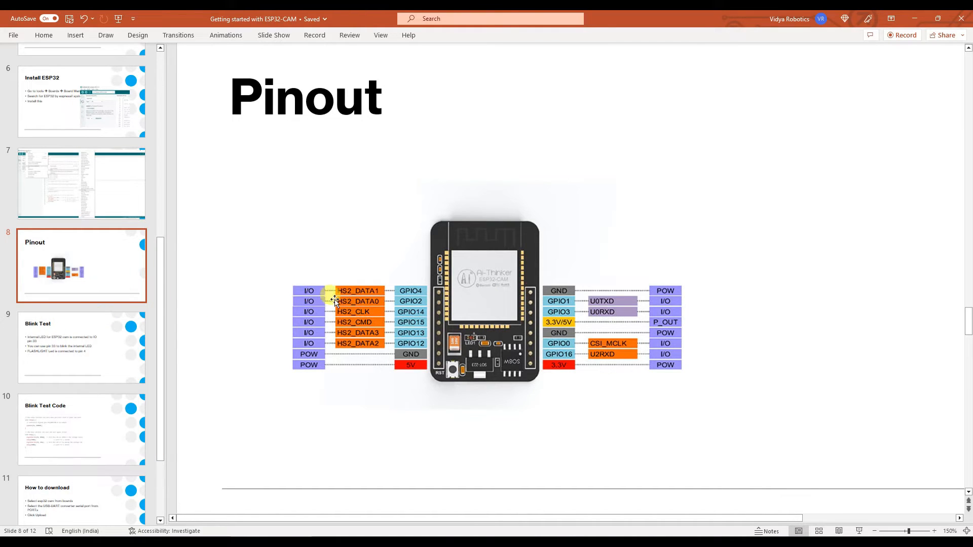
mouse_move(582, 310)
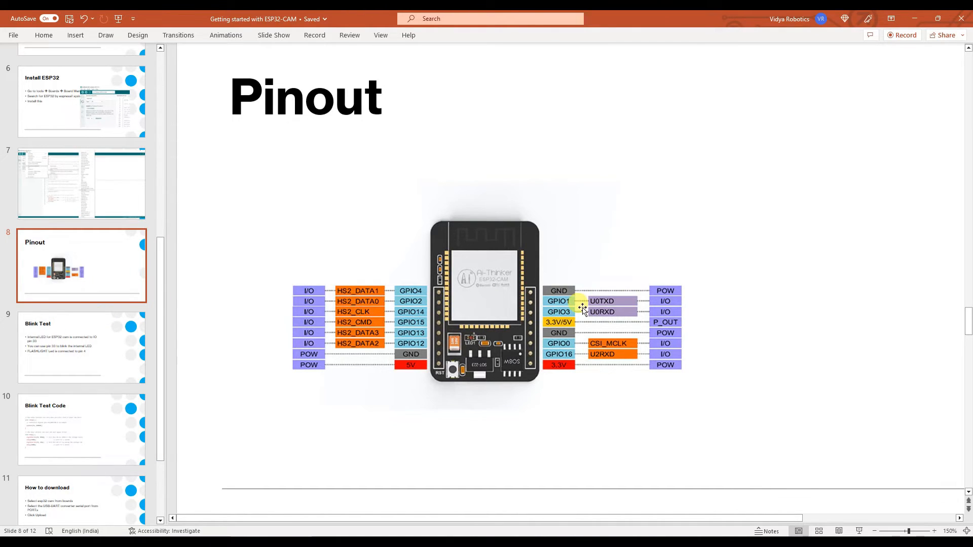
left_click(81, 348)
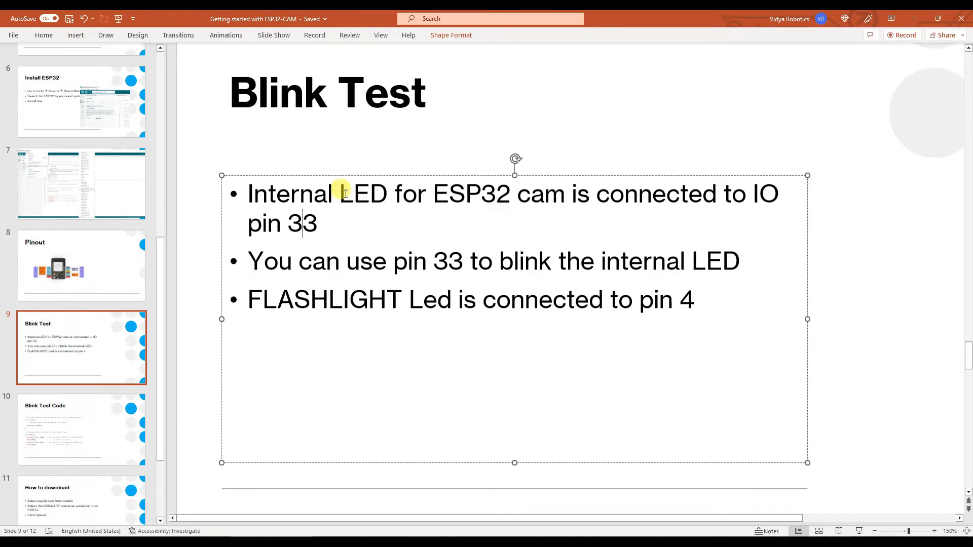
left_click_drag(339, 193, 316, 223)
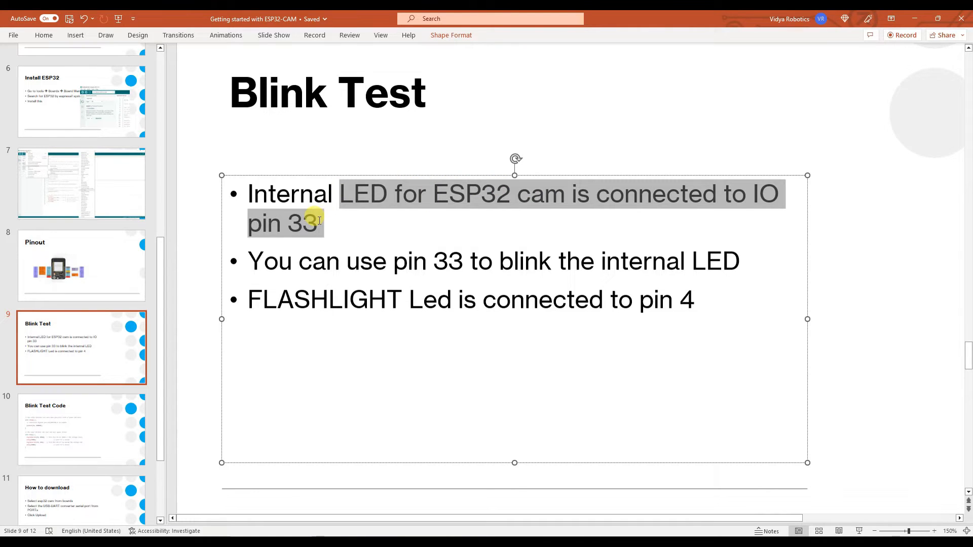
left_click(81, 265)
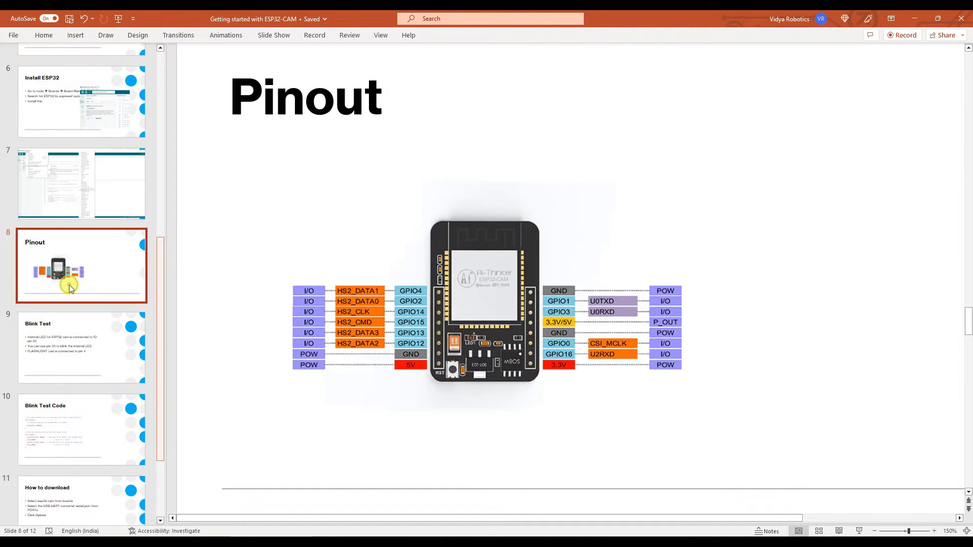
left_click(81, 346)
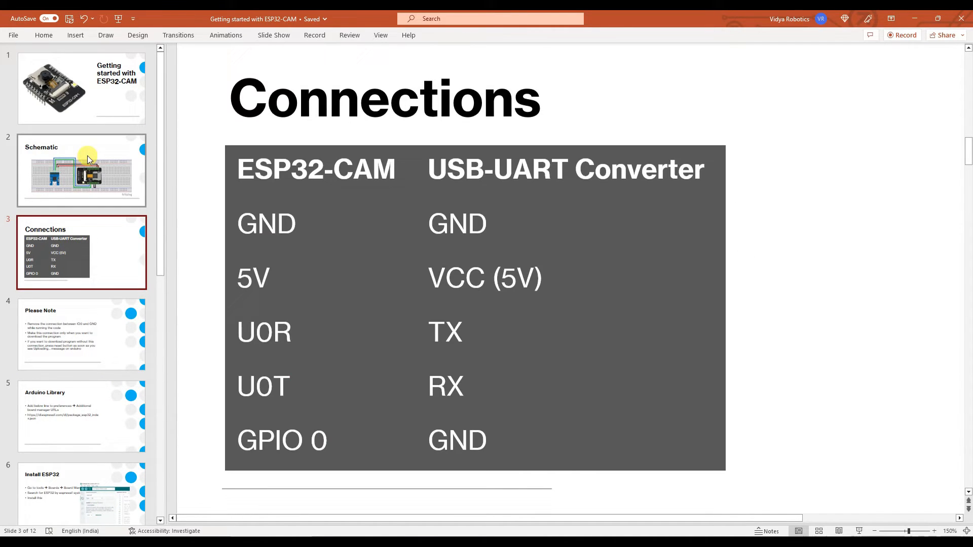
left_click(81, 170)
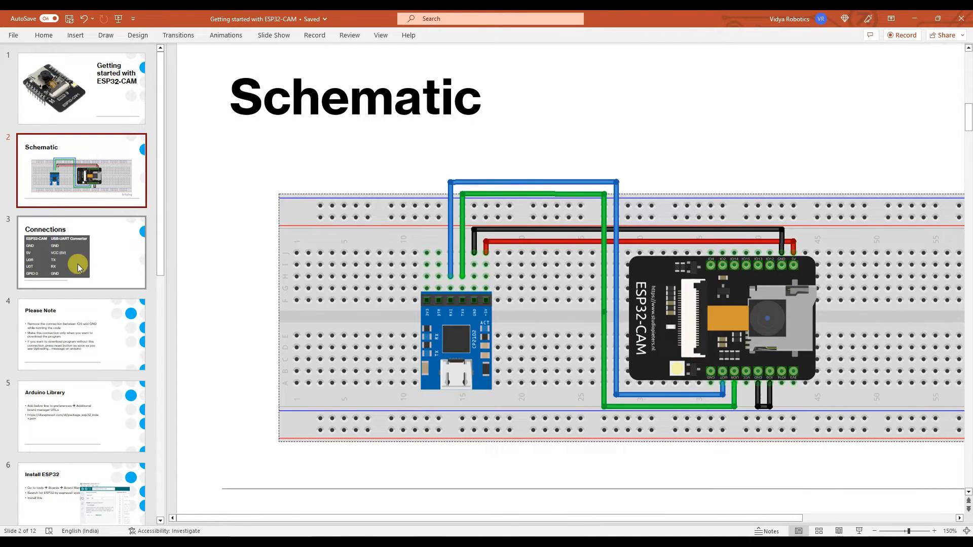
left_click(81, 252)
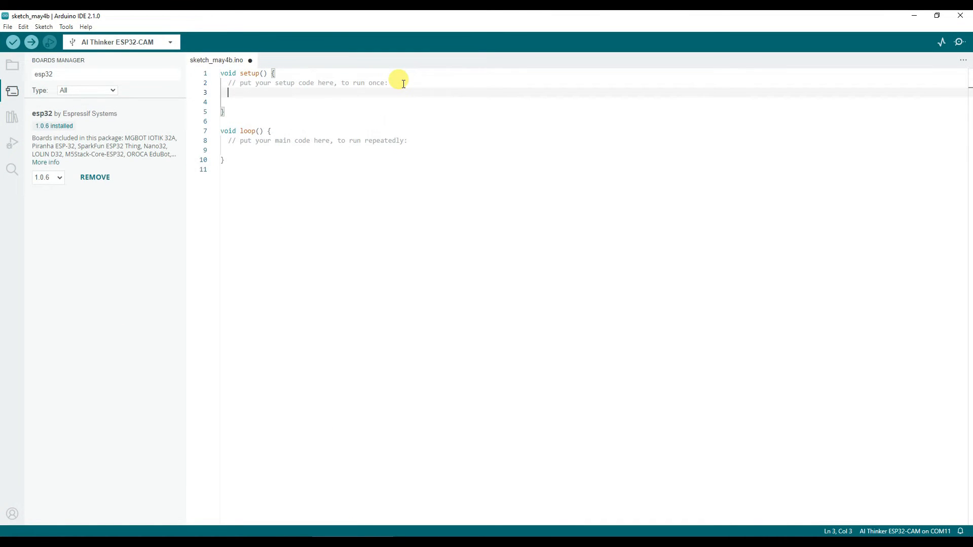
Declare int led = 33; and set pinMode(led, OUTPUT) in setup()
left_click(12, 41)
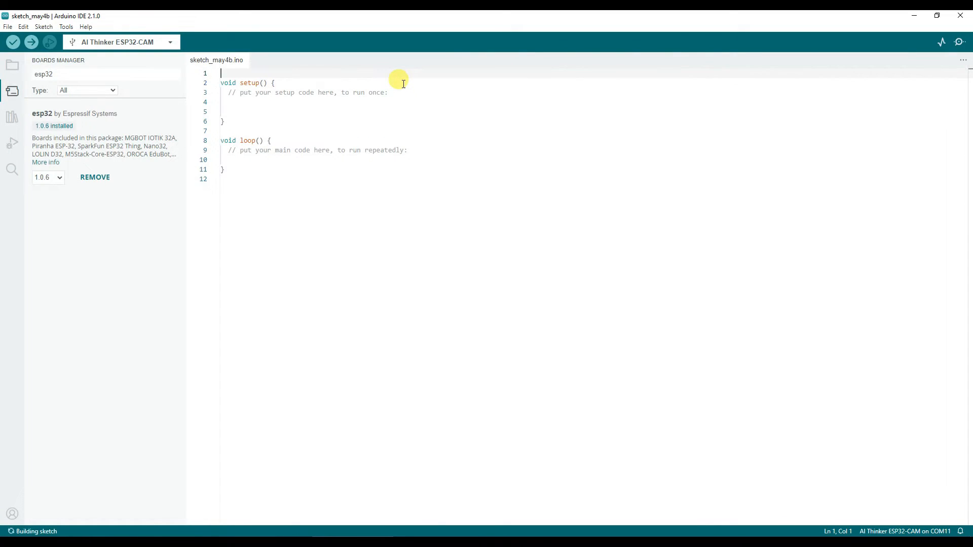
type("int led =")
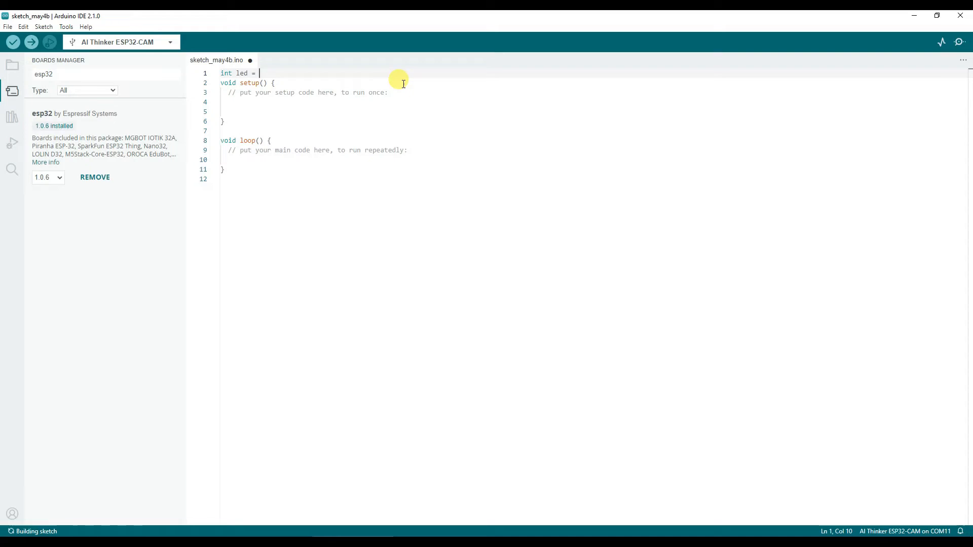
type("33;")
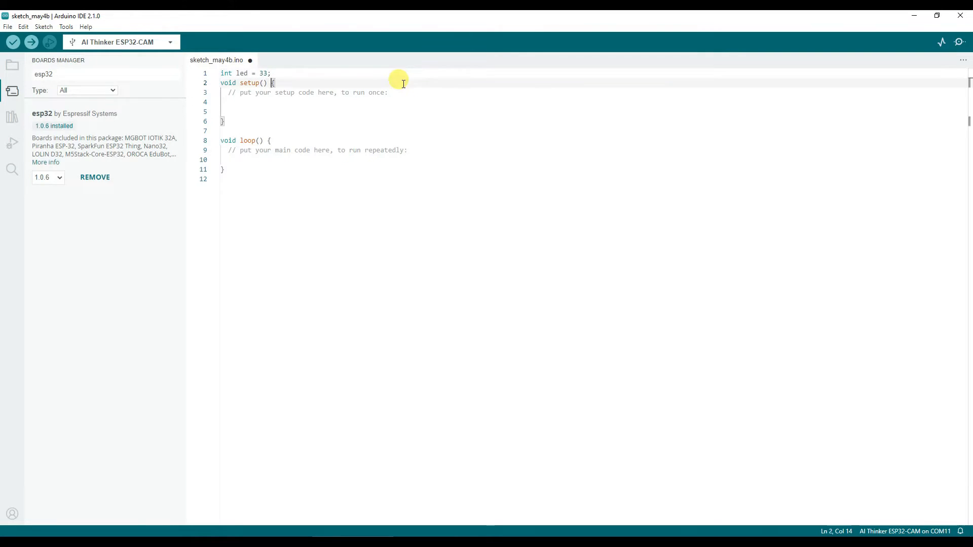
type("pin")
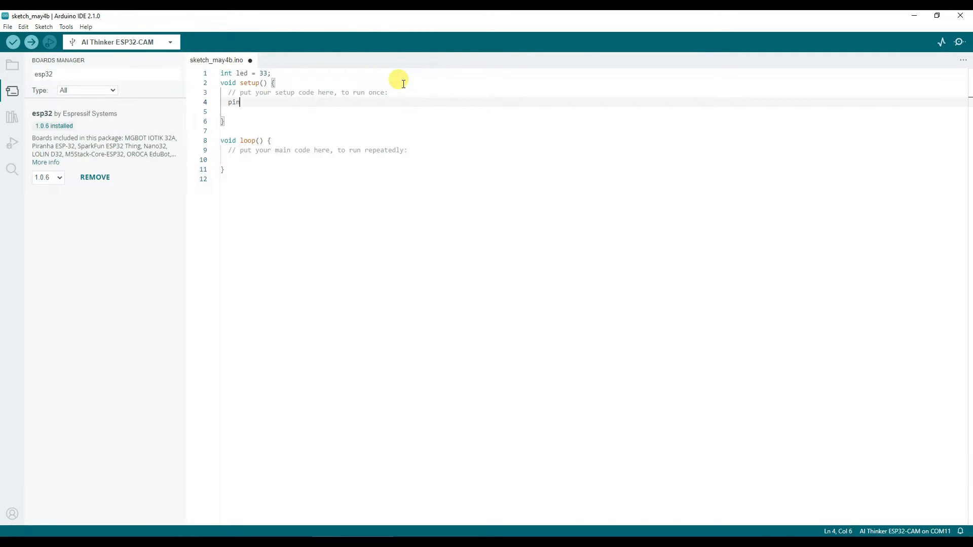
type("Mode(led,")
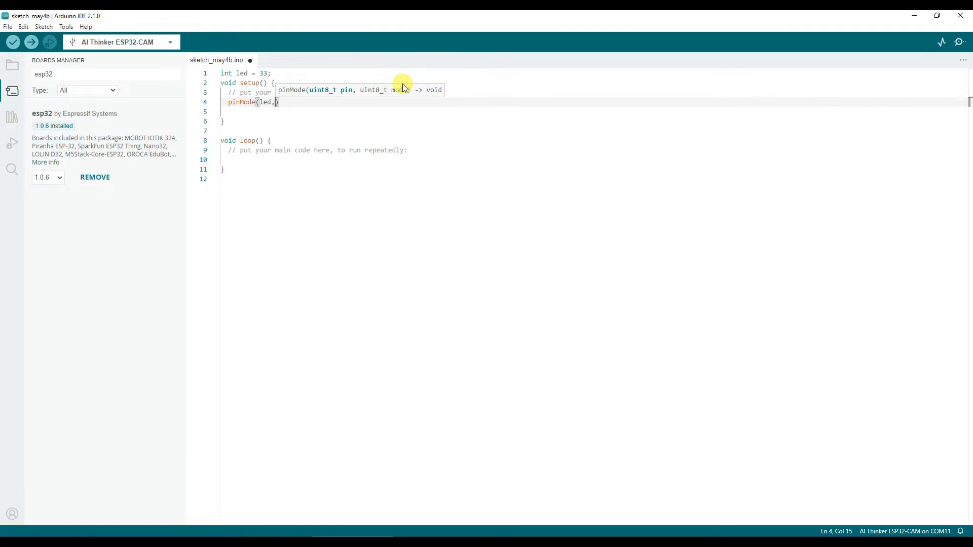
type("OUTPUT")
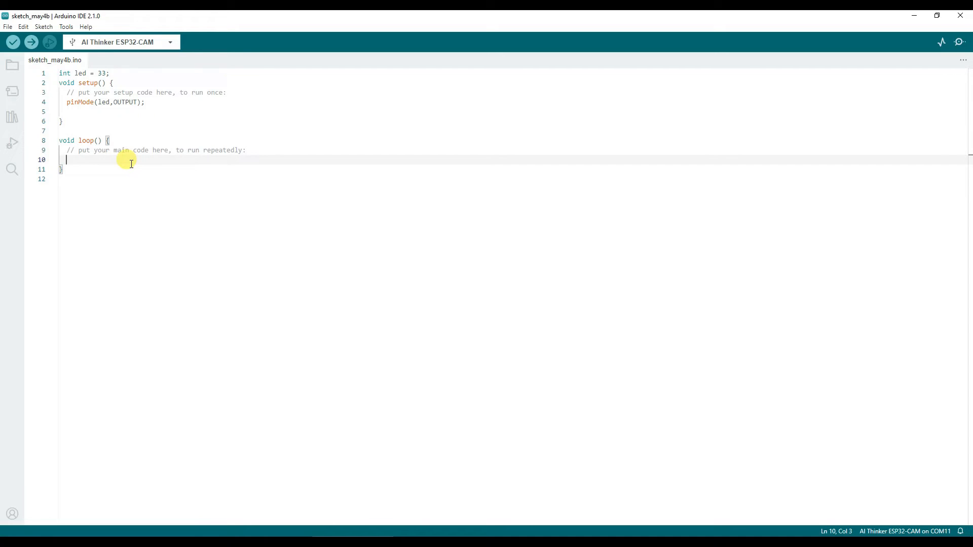
Write the loop: digitalWrite(led,HIGH), delay(1000), digitalWrite(led,LOW), delay(1000)
type("digitalW")
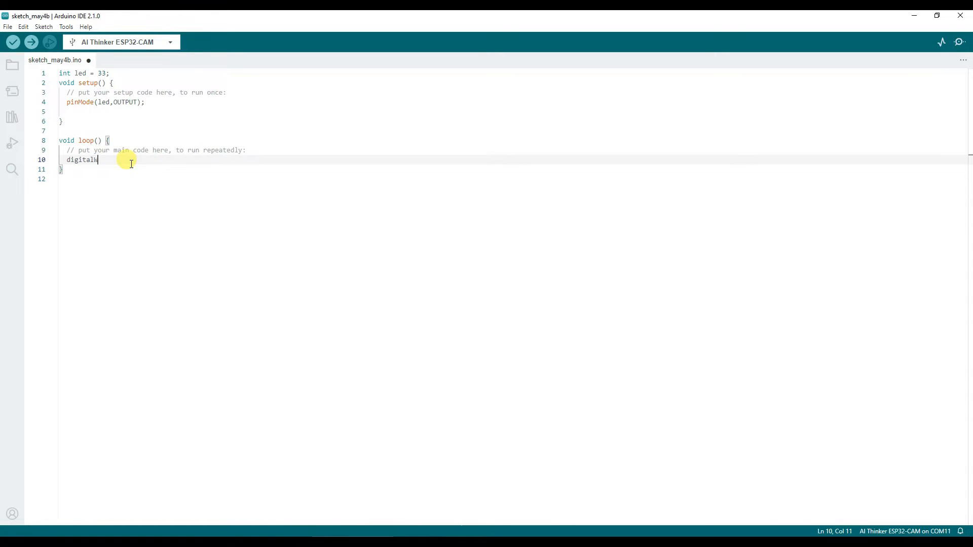
type("rite(led,HIGH);")
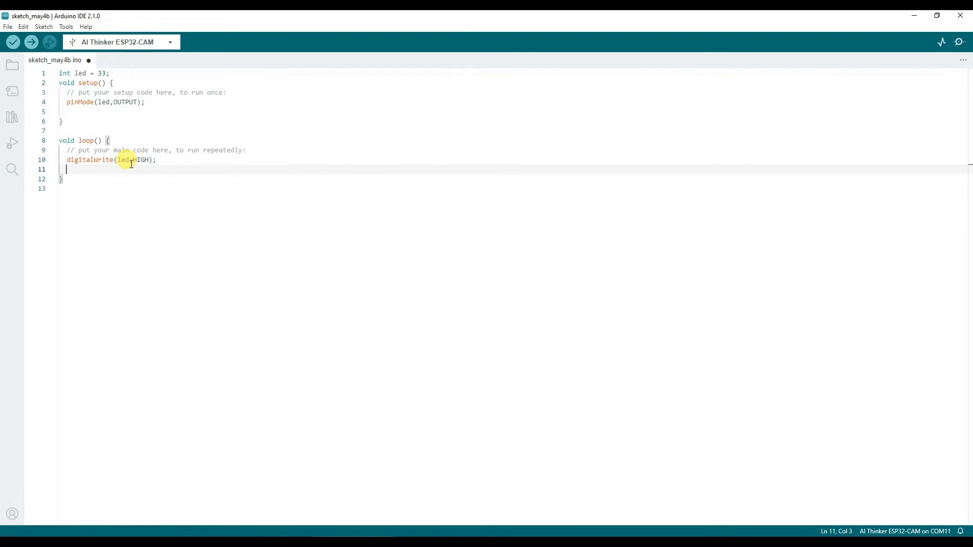
type("delay(")
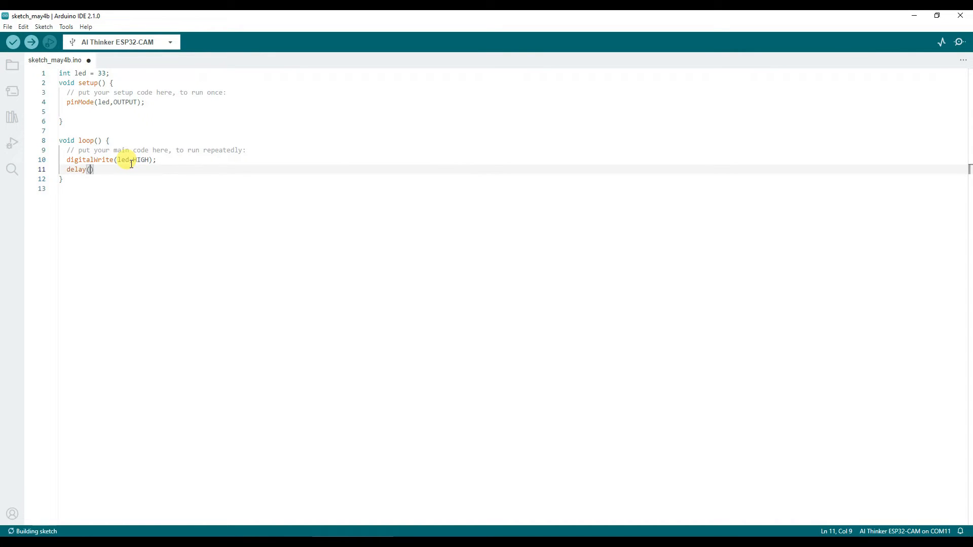
type("1000")
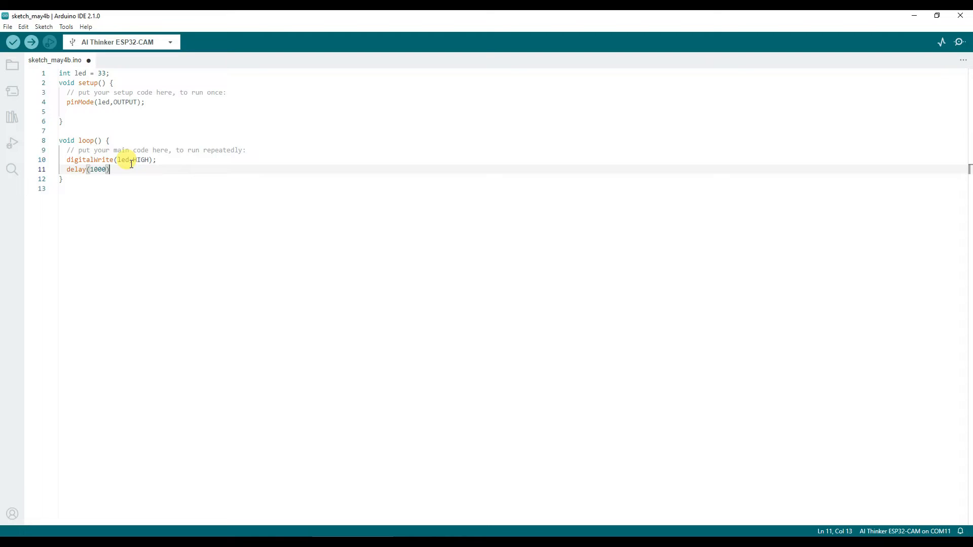
type("digitalWr")
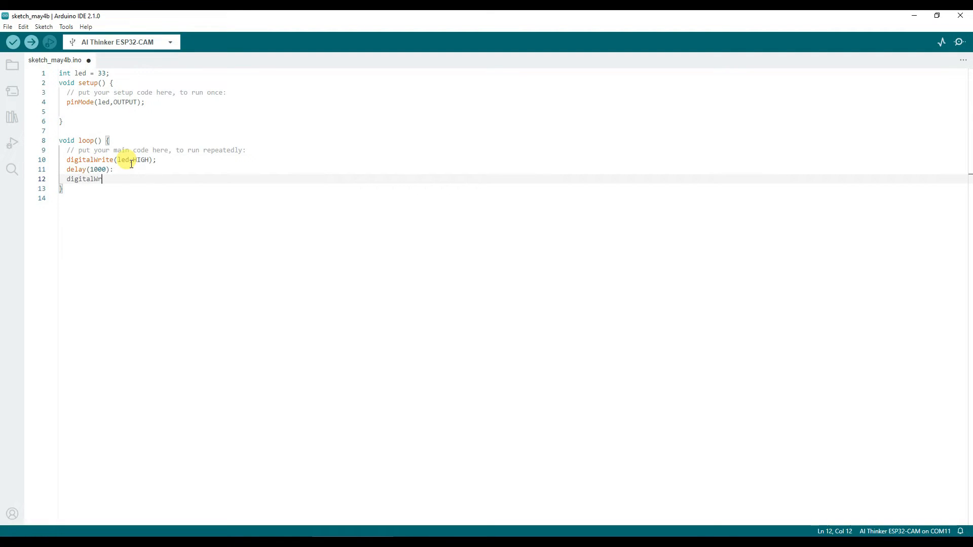
type("ite(led,LOW)")
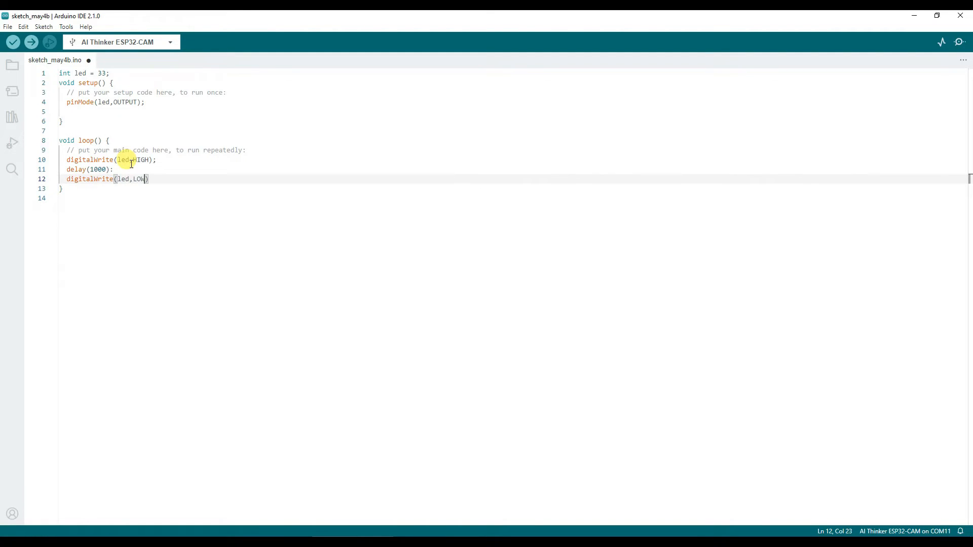
type("delay(1000;")
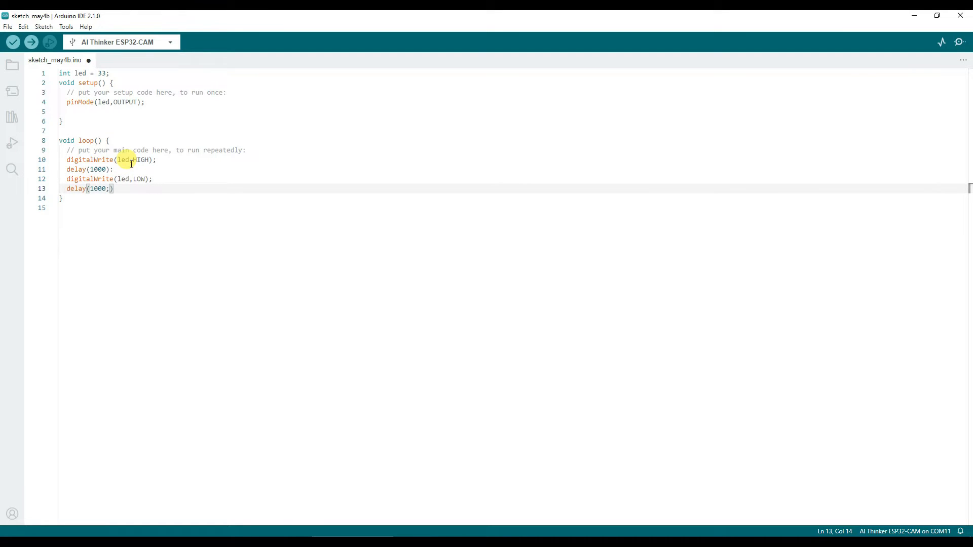
left_click(13, 42)
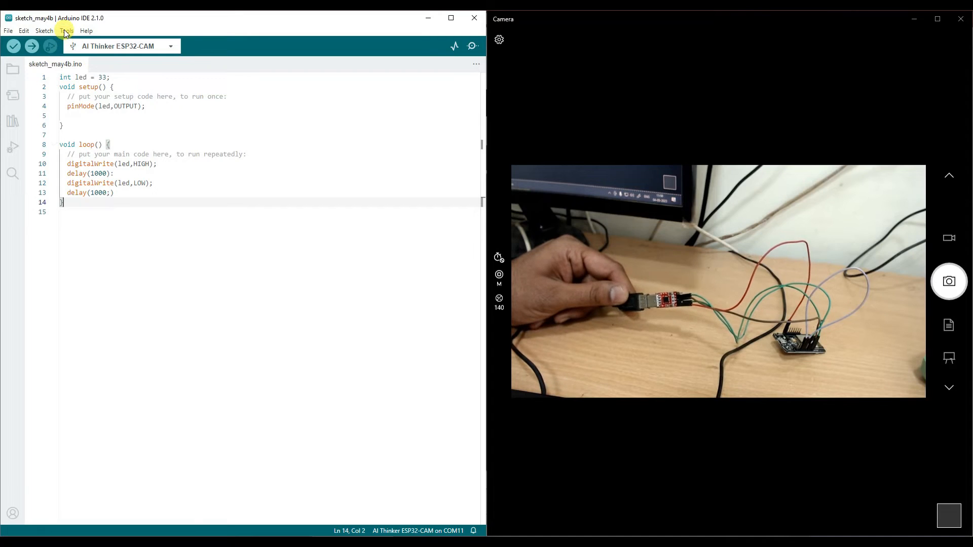
Select AI Thinker ESP32-CAM from the esp32 board list and confirm the port is COM11
left_click(66, 30)
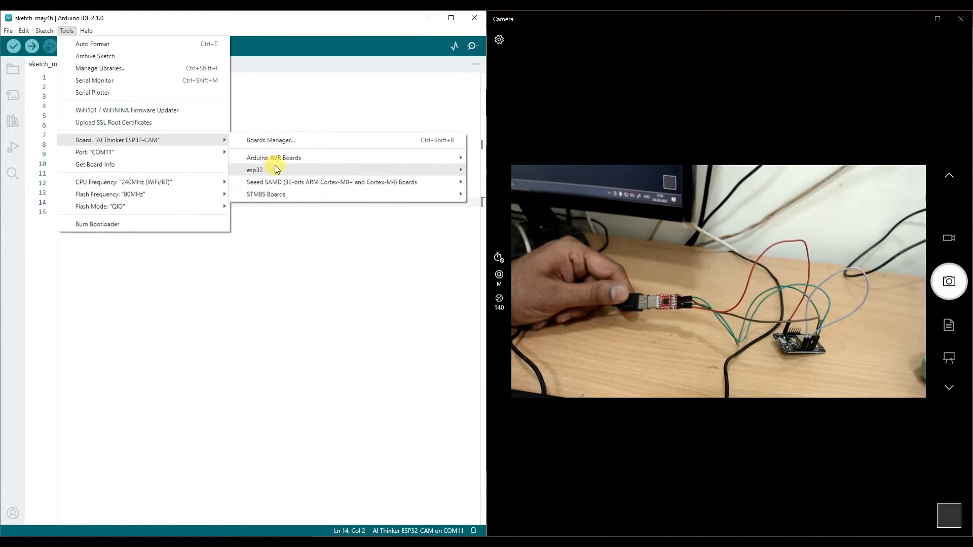
left_click(255, 170)
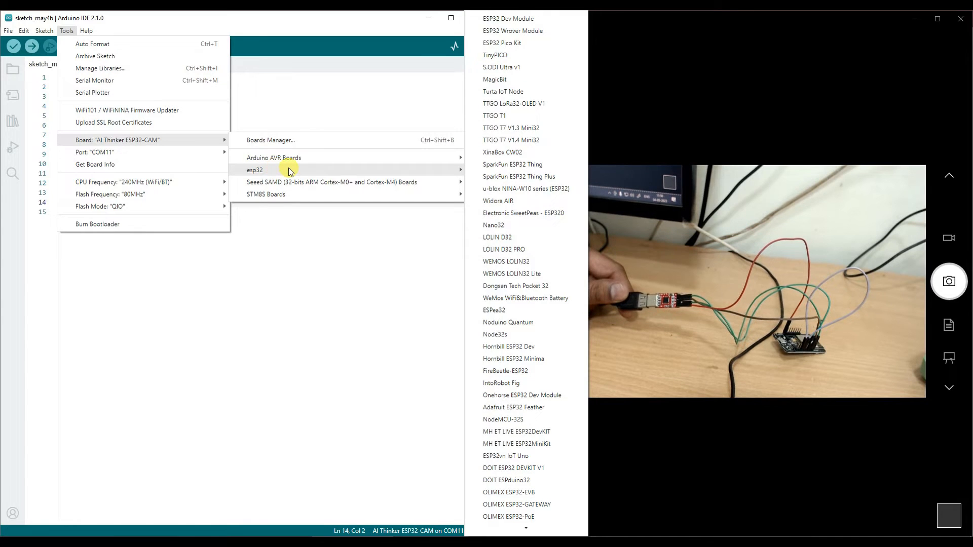
scroll("down", 3)
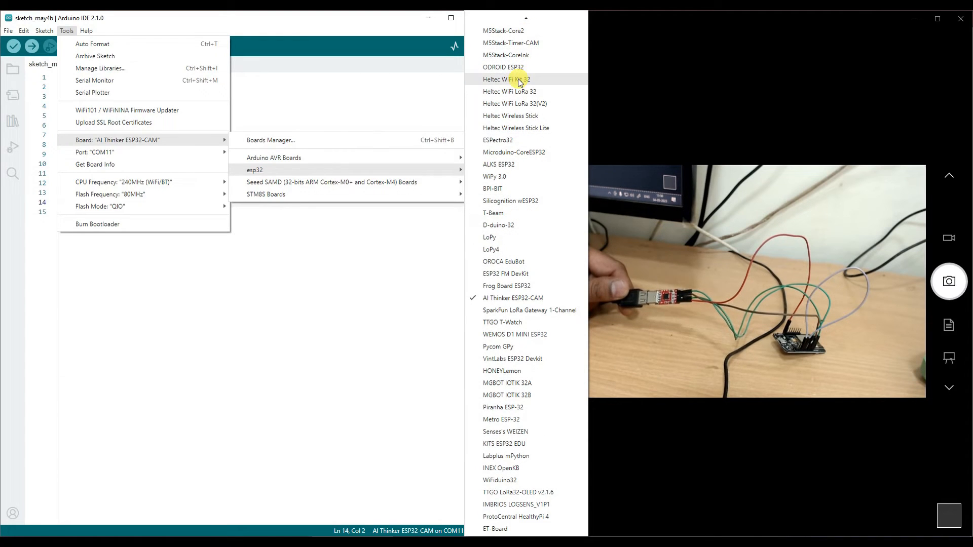
mouse_move(493, 302)
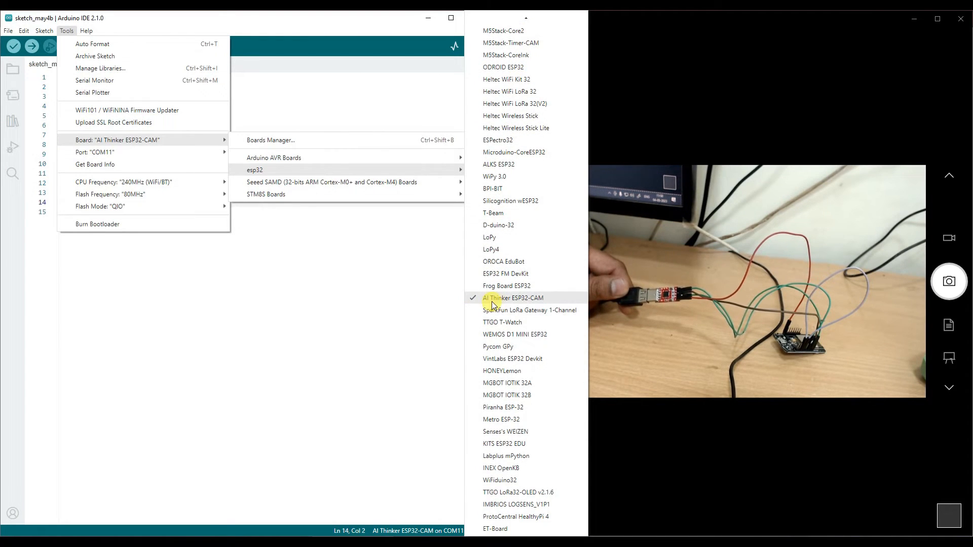
left_click(513, 298)
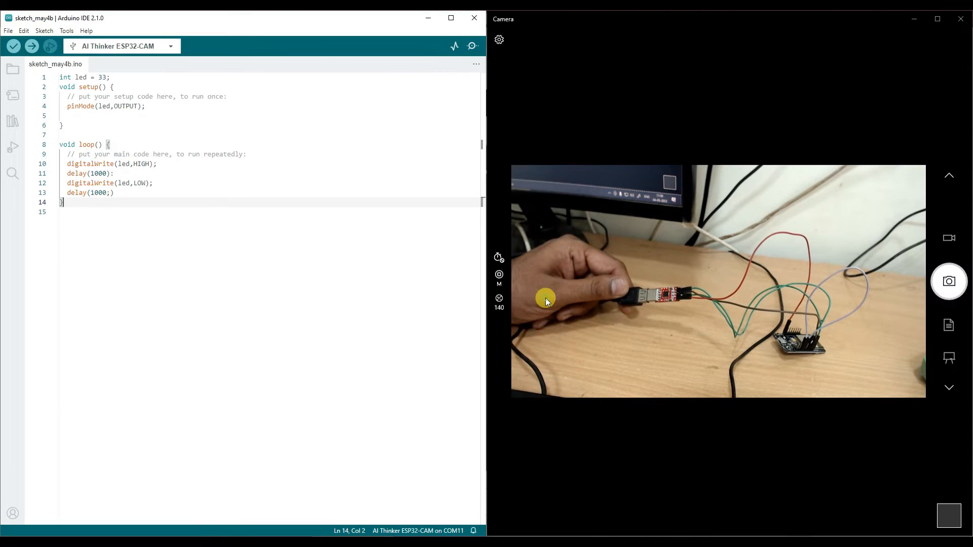
left_click(66, 31)
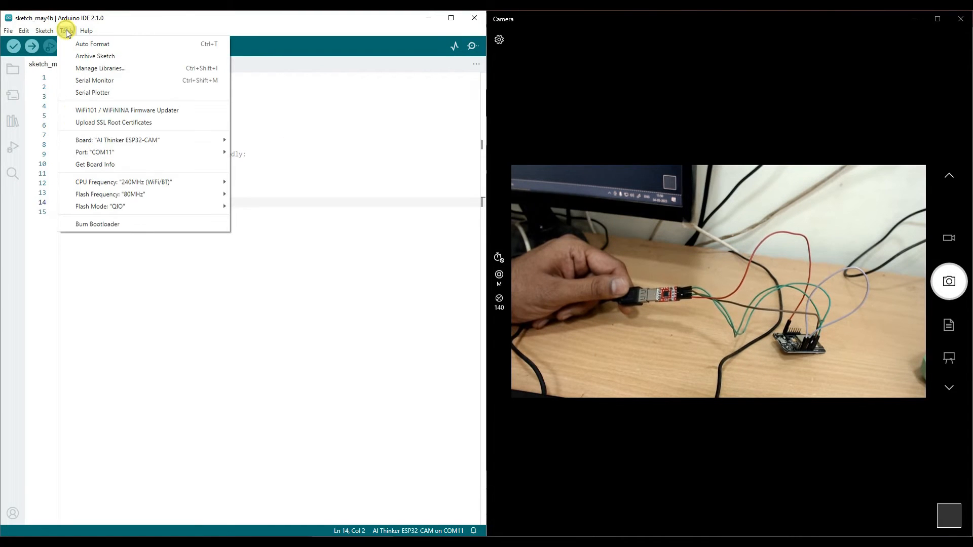
left_click(95, 152)
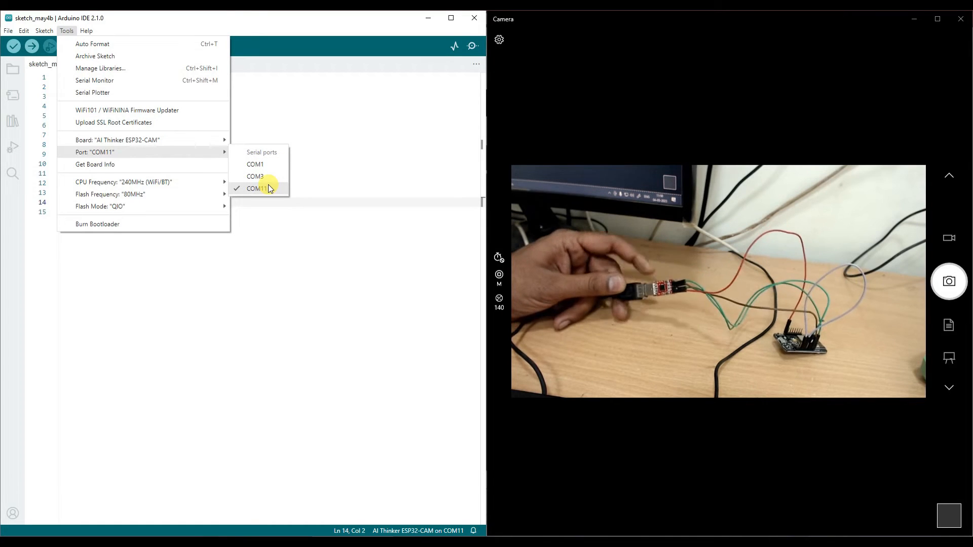
mouse_move(129, 157)
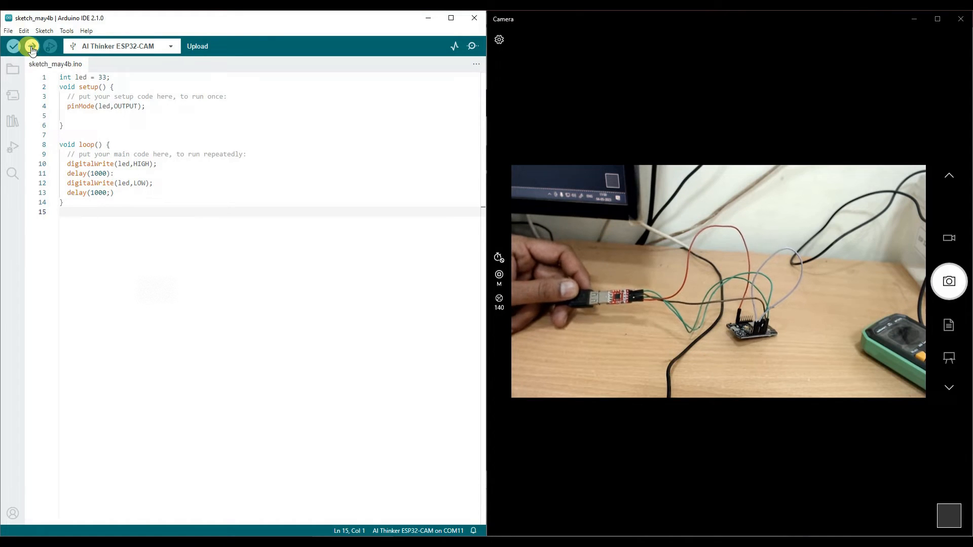
Attempt the upload, dismiss the missing-semicolon error and fix both delay(1000); lines
left_click(13, 46)
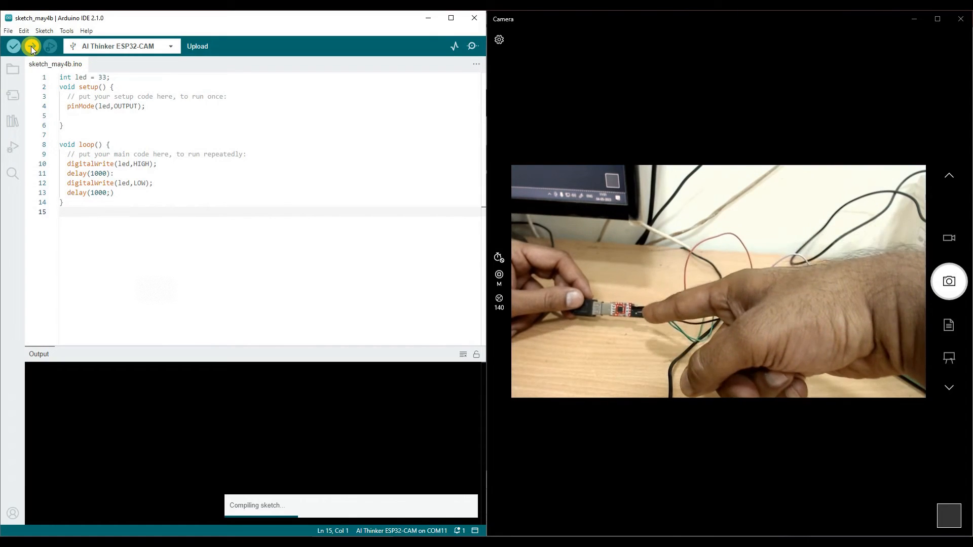
left_click(13, 45)
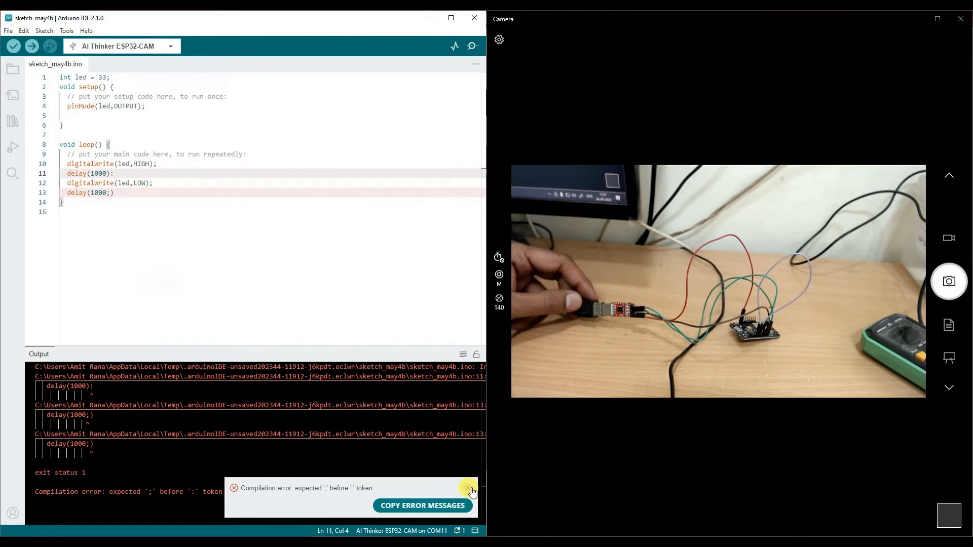
left_click(470, 490)
type(";")
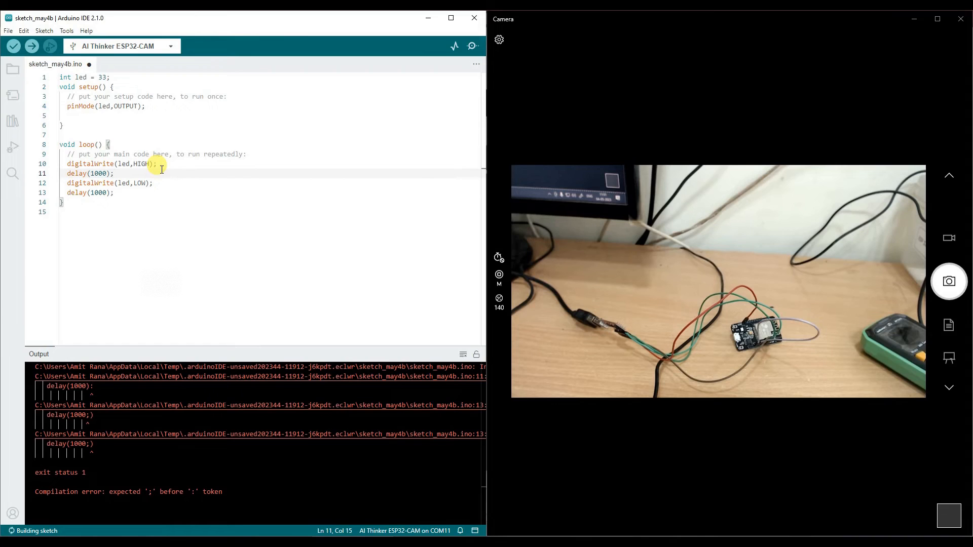
Upload the corrected blink sketch until writing reaches 100% and the board hard-resets
left_click(31, 46)
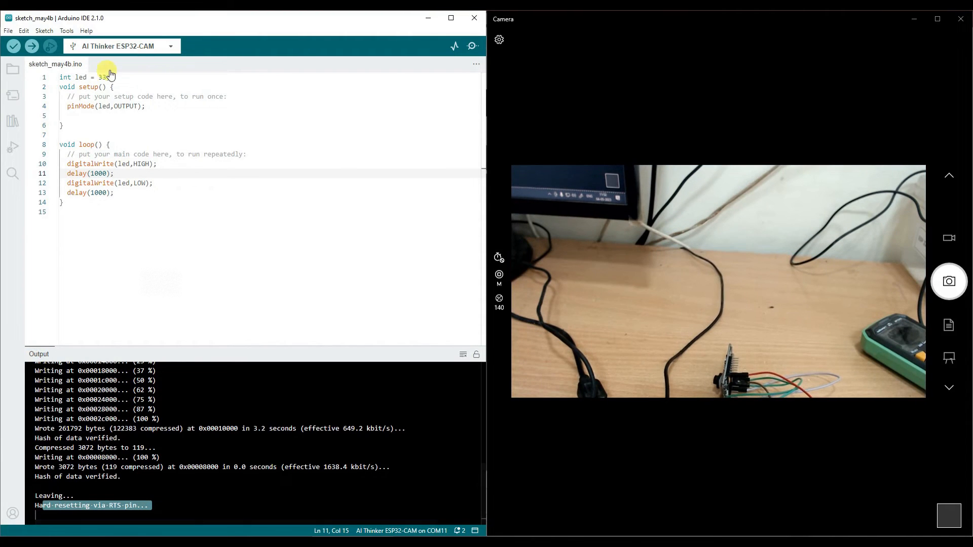
Change int led = 33 to 4 and re-upload the blink sketch
left_click(103, 77)
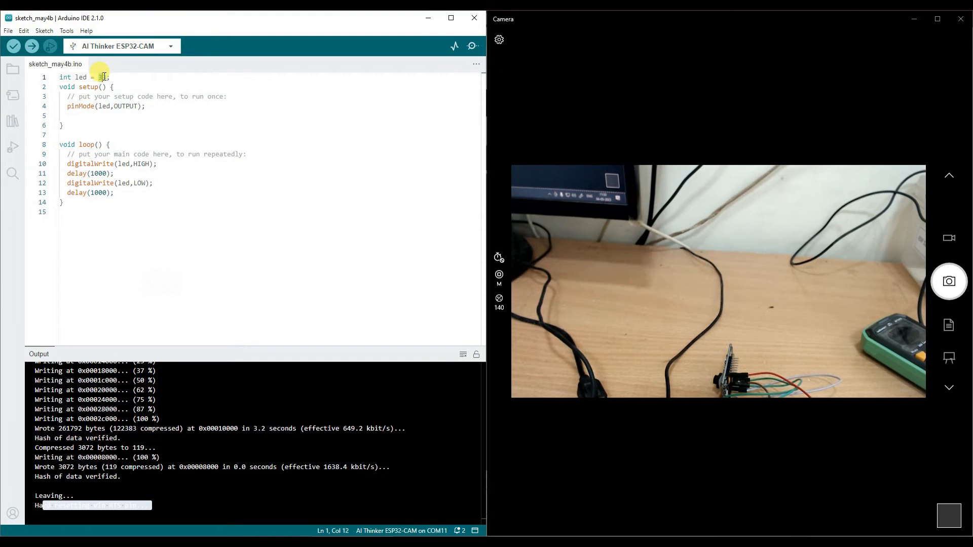
type("4")
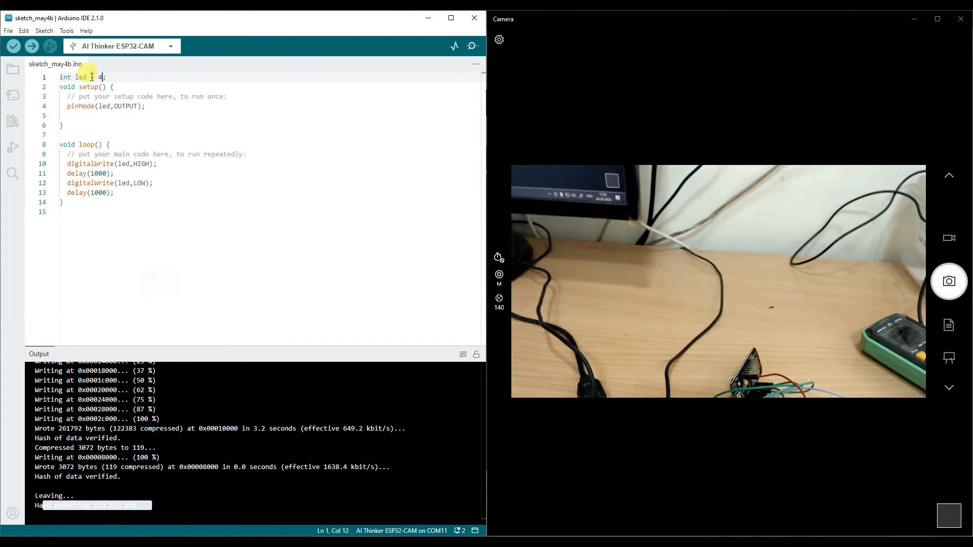
left_click(13, 45)
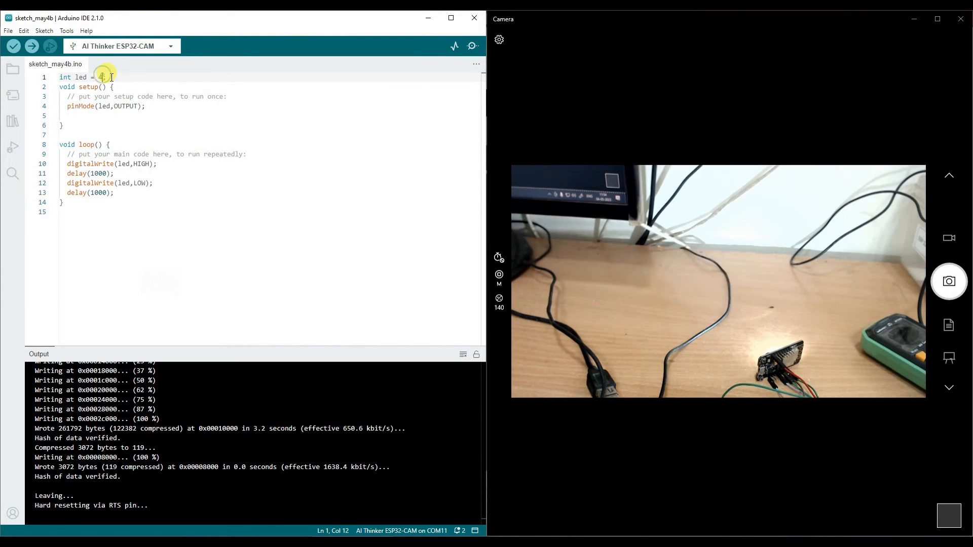
Set led back to 33 and upload the sketch again until the board hard-resets
type("33")
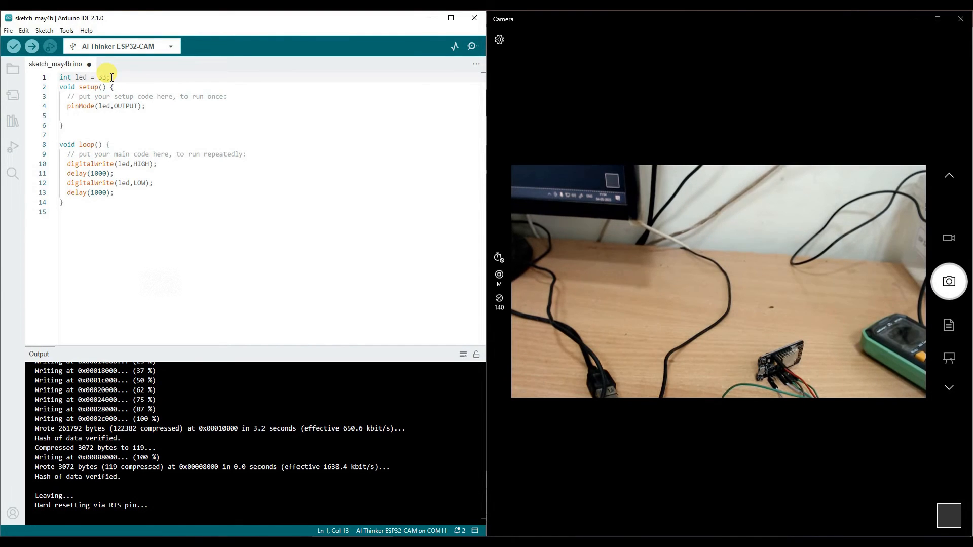
left_click(31, 46)
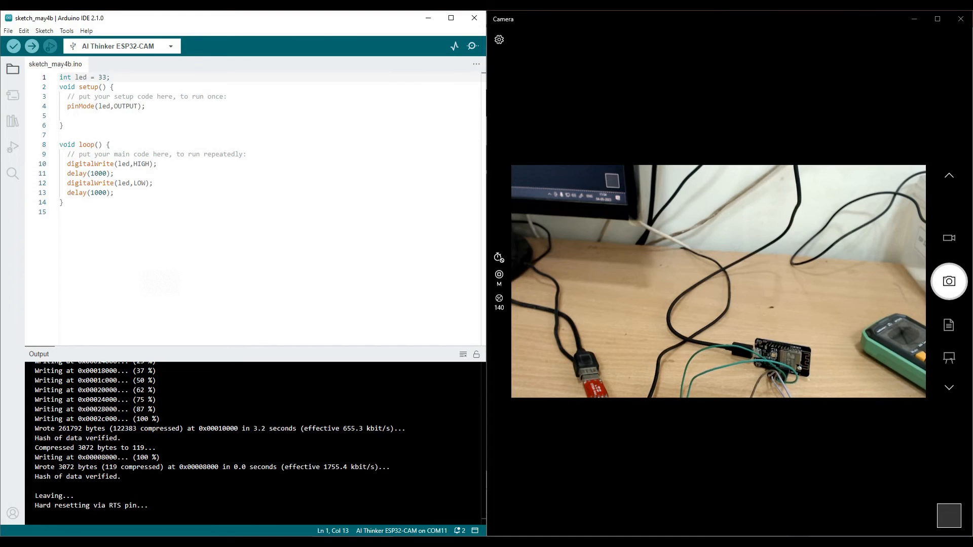
left_click(8, 30)
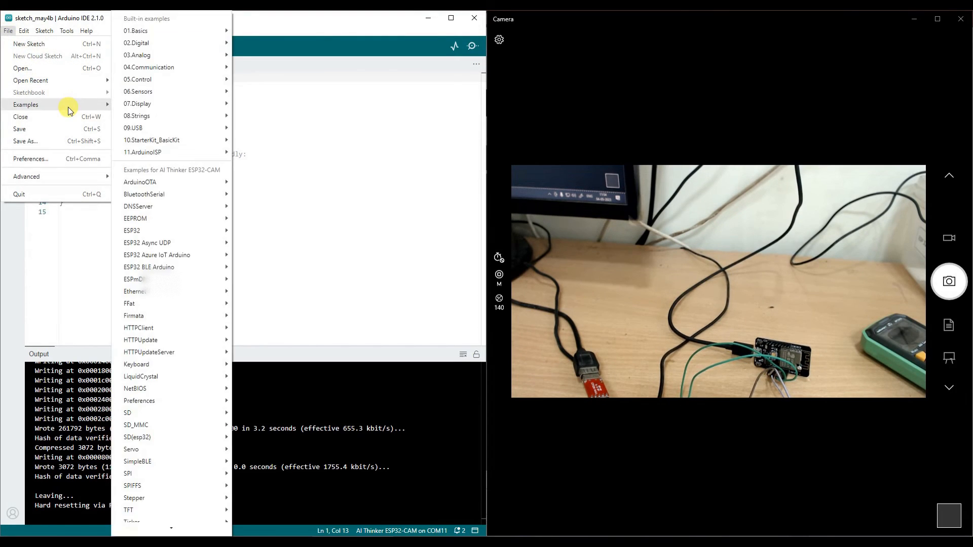
mouse_move(132, 230)
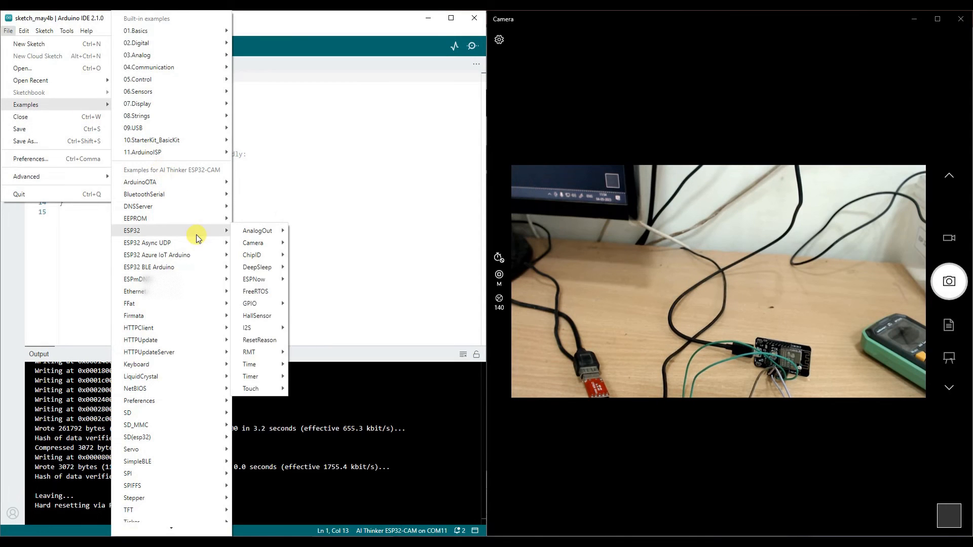
mouse_move(253, 242)
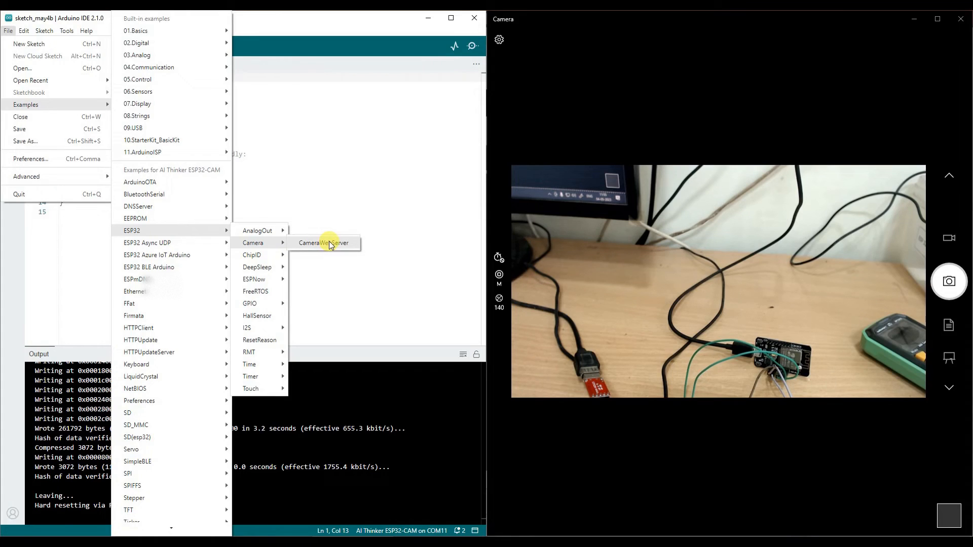
Open the ESP32 CameraWebServer example sketch and maximize its new window
left_click(322, 242)
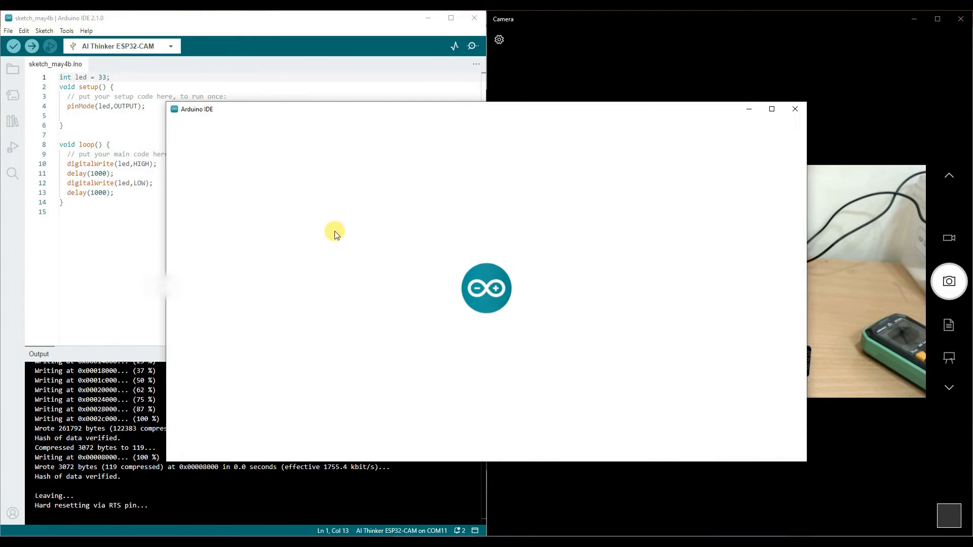
left_click(772, 109)
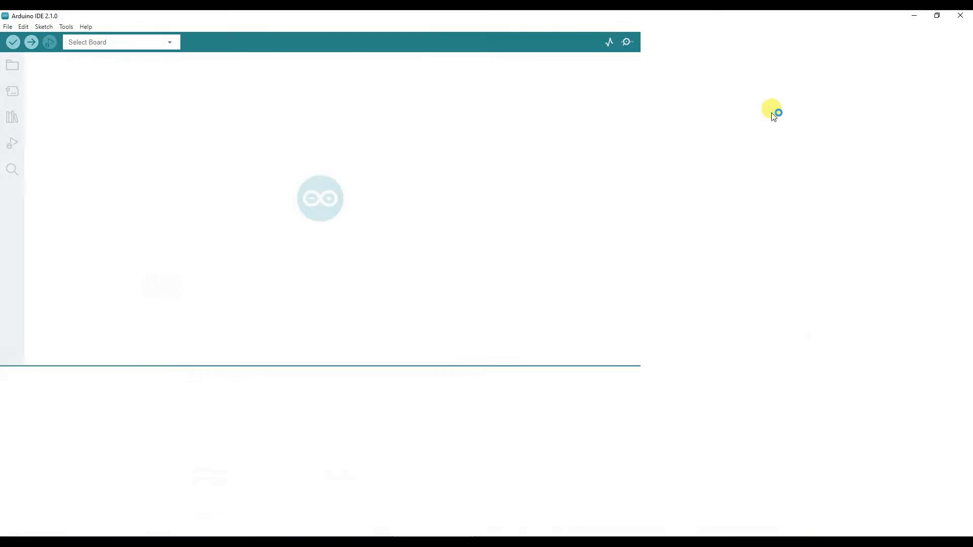
mouse_move(337, 215)
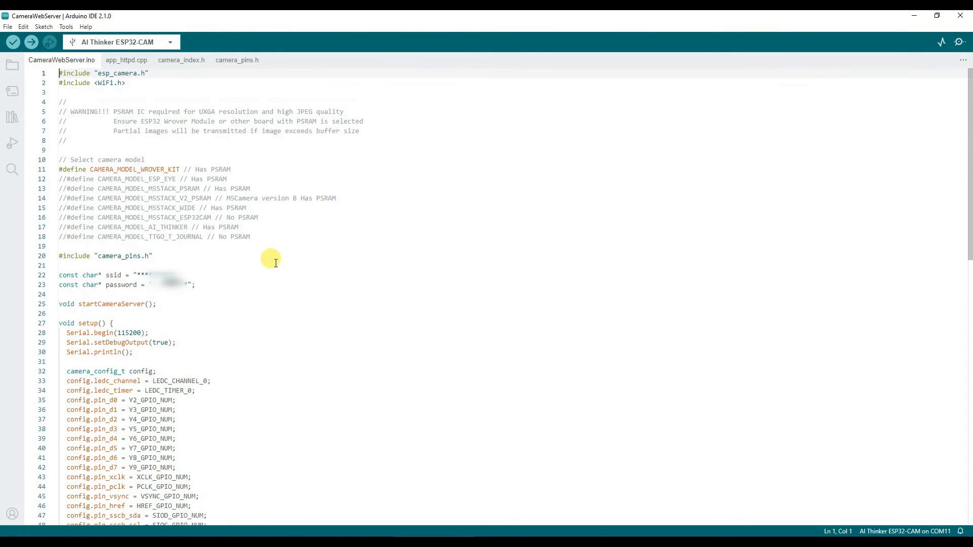
Enable CAMERA_MODEL_AI_THINKER instead of WROVER_KIT and enter the WiFi ssid and password
left_click(174, 274)
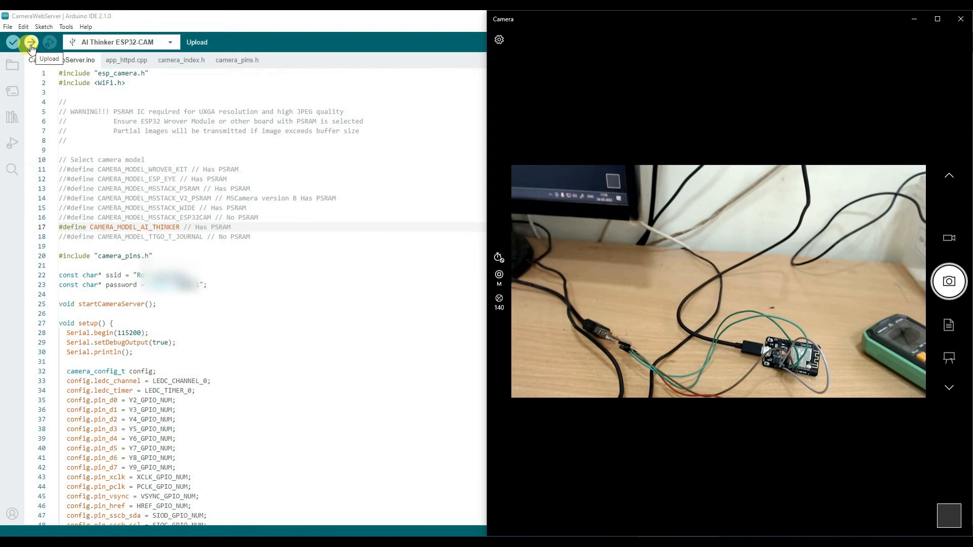
Upload the CameraWebServer sketch to the ESP32-CAM and bring up the Serial Monitor
left_click(13, 42)
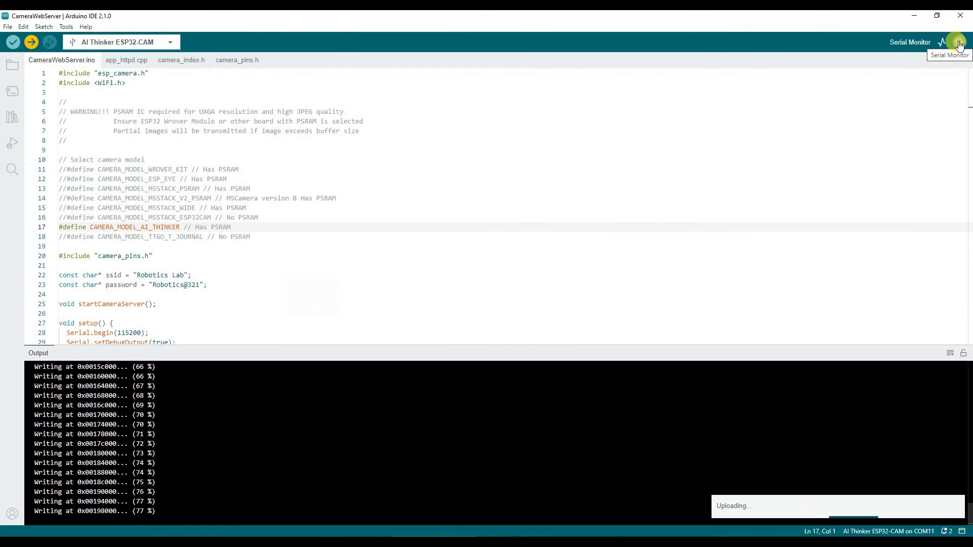
left_click(958, 41)
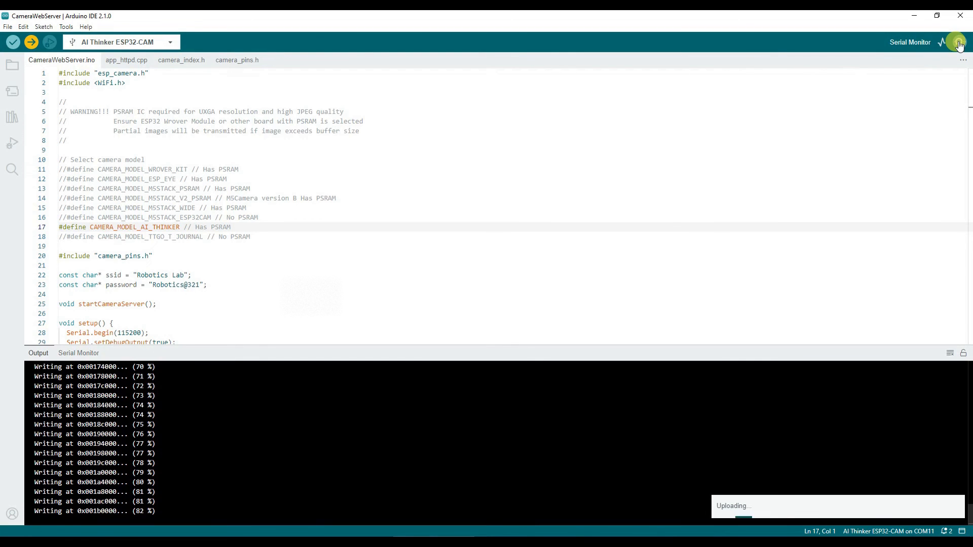
Read the serial output after upload: WiFi connected, camera ready at 192.168.0.238
left_click(78, 352)
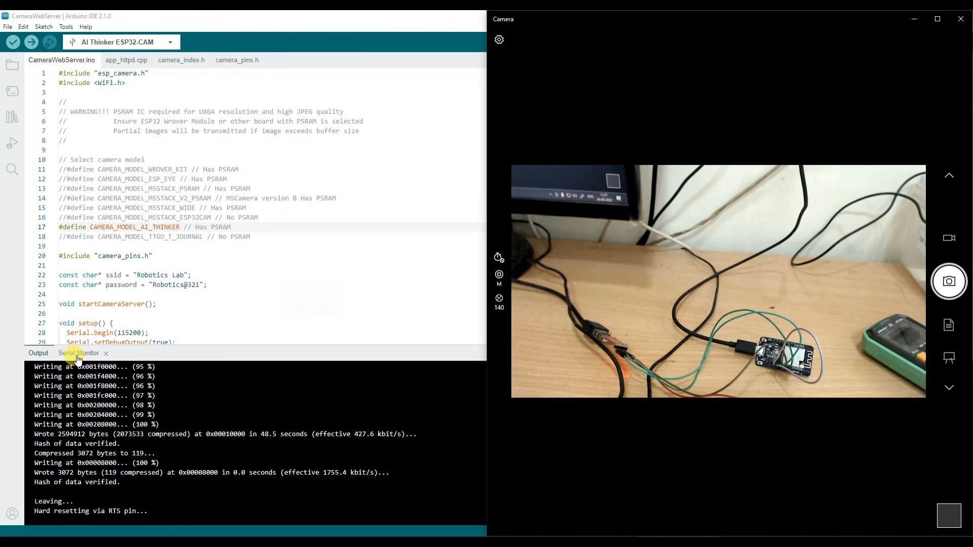
left_click(79, 353)
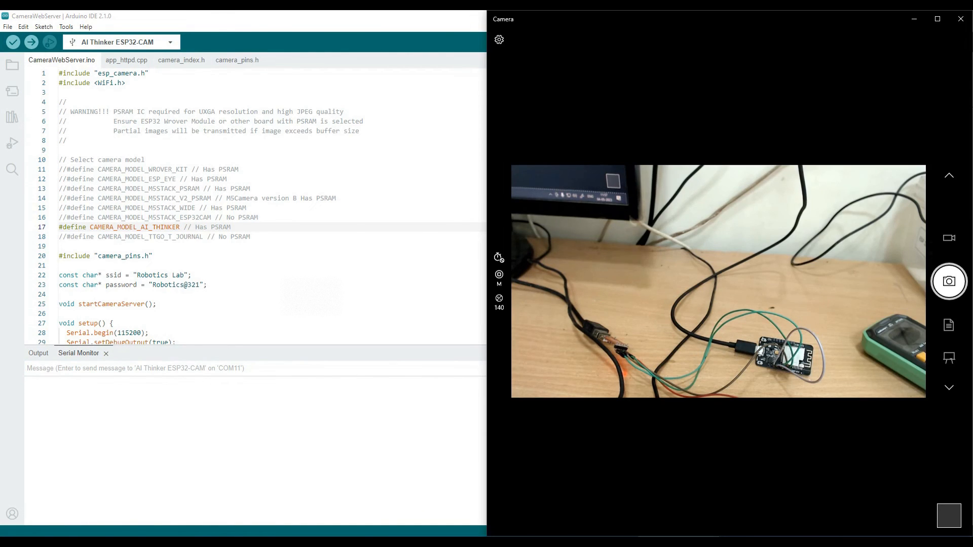
mouse_move(948, 281)
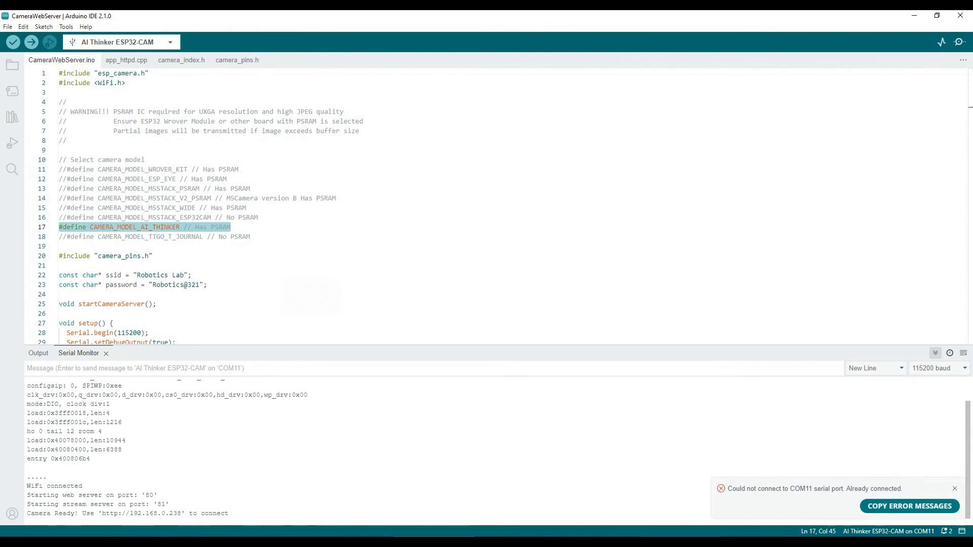
Load the ESP32 camera control page at 192.168.0.238 in Firefox
left_click(135, 517)
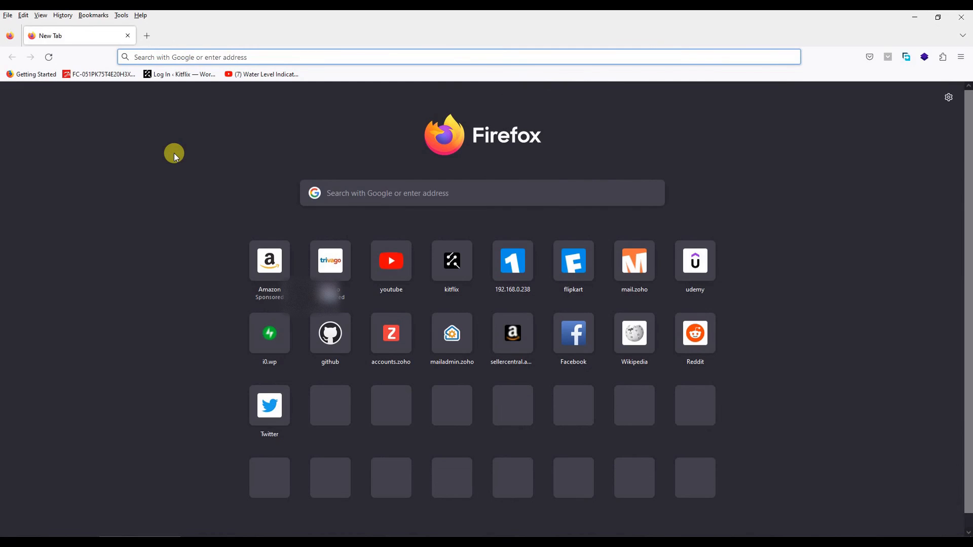
type("192.168.0.238")
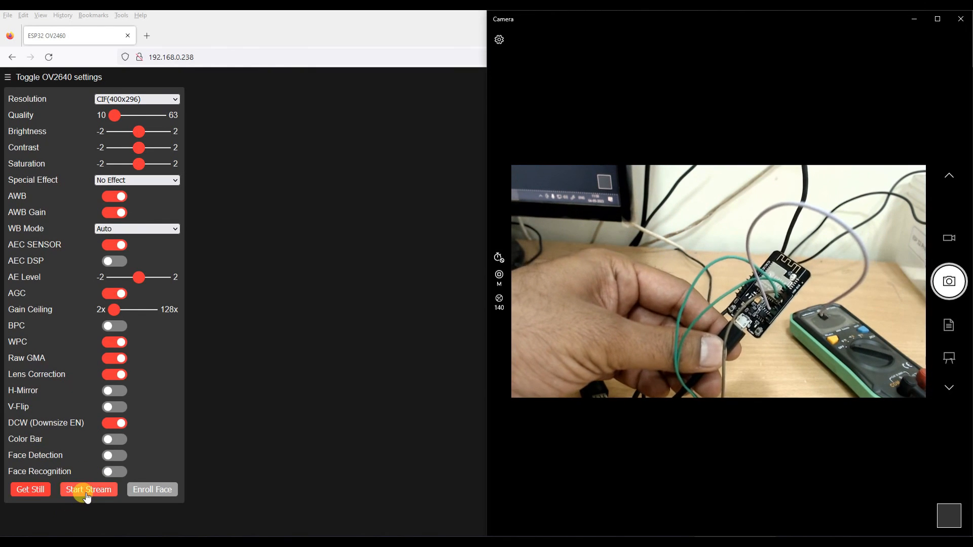
Start the live video stream at QQVGA 160x120
left_click(89, 490)
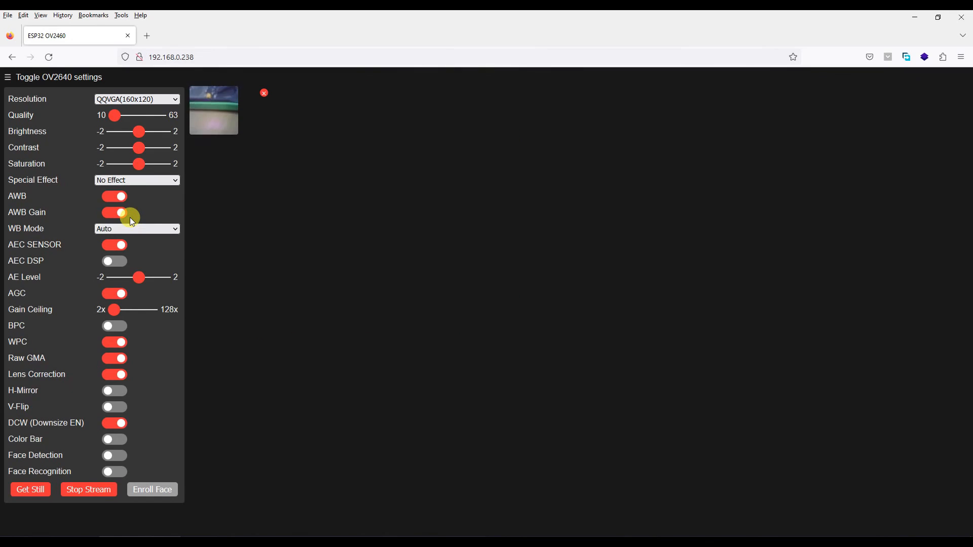
Switch the stream resolution to UXGA 1600x1200, then settle on SVGA 800x600
left_click(136, 100)
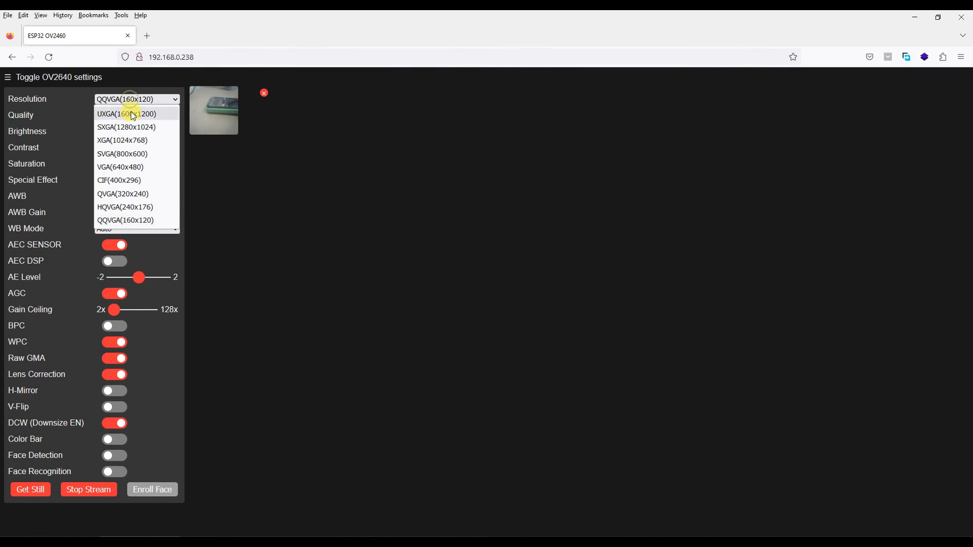
left_click(127, 114)
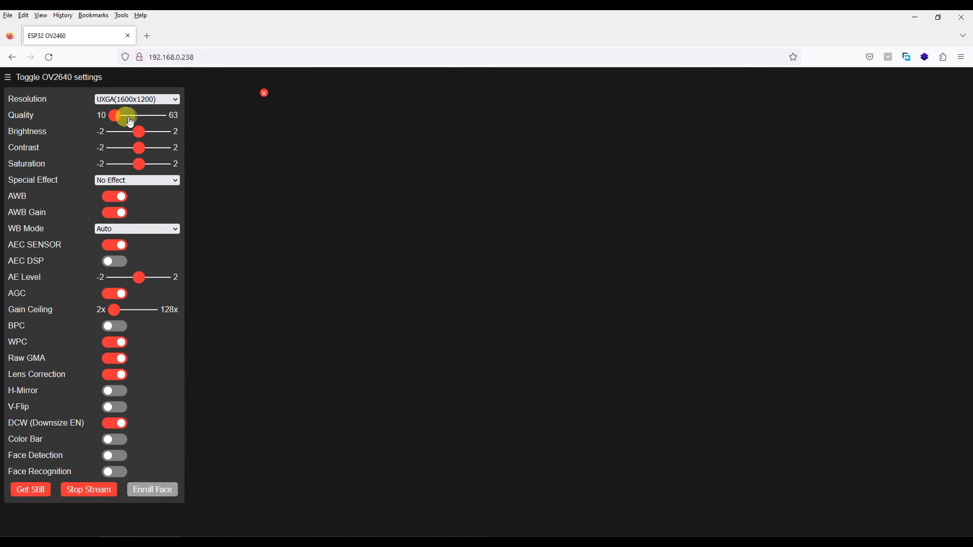
left_click(136, 99)
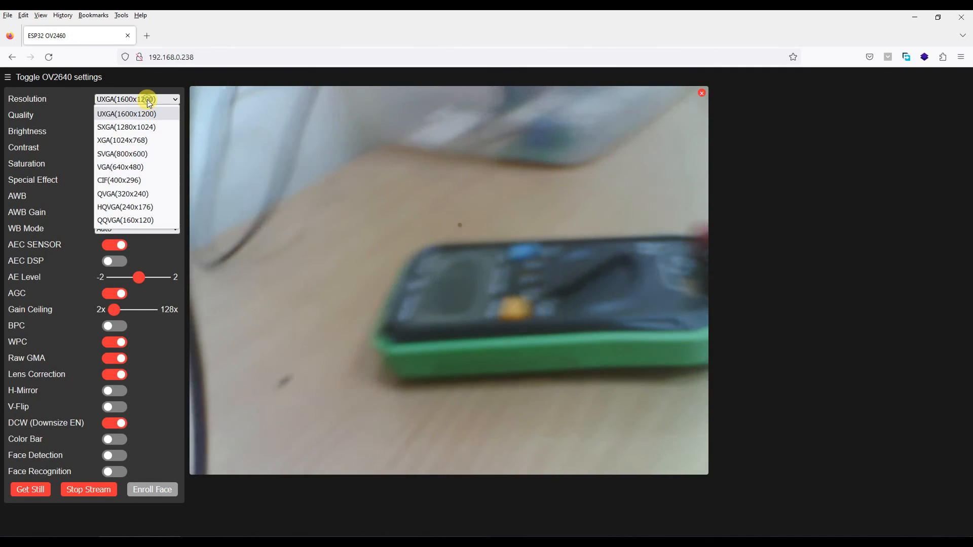
left_click(123, 153)
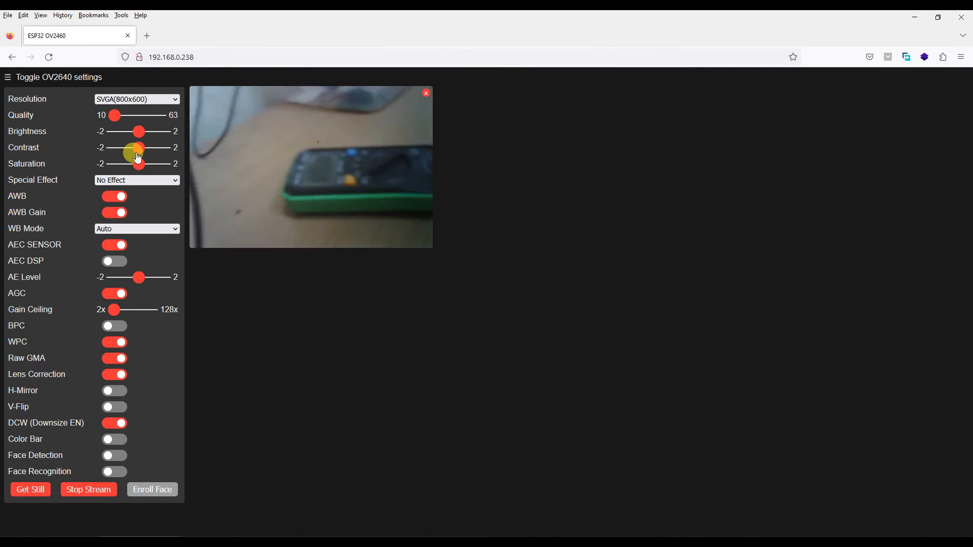